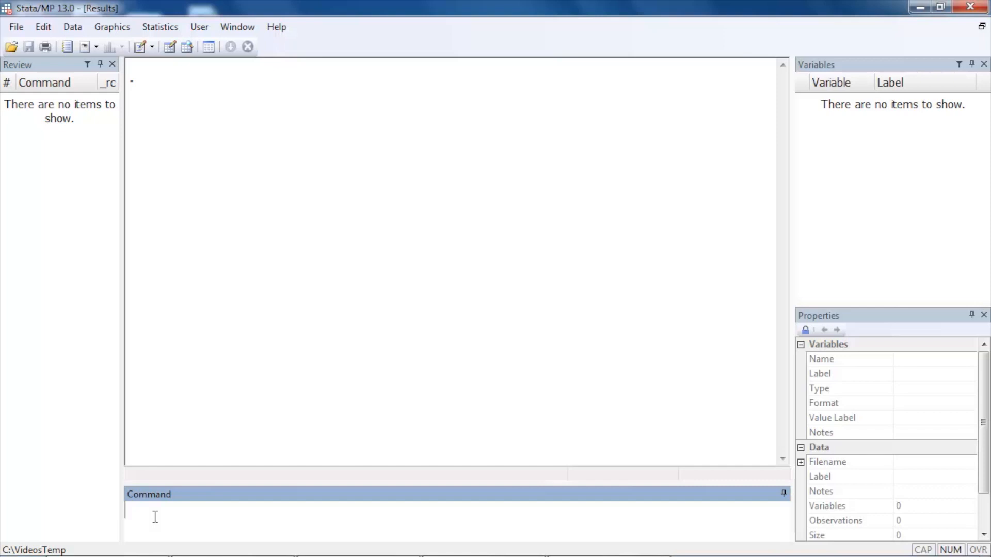
- Load nhanes2.dta from the Survey Data Reference Manual example datasets and close the Viewer
left_click(16, 26)
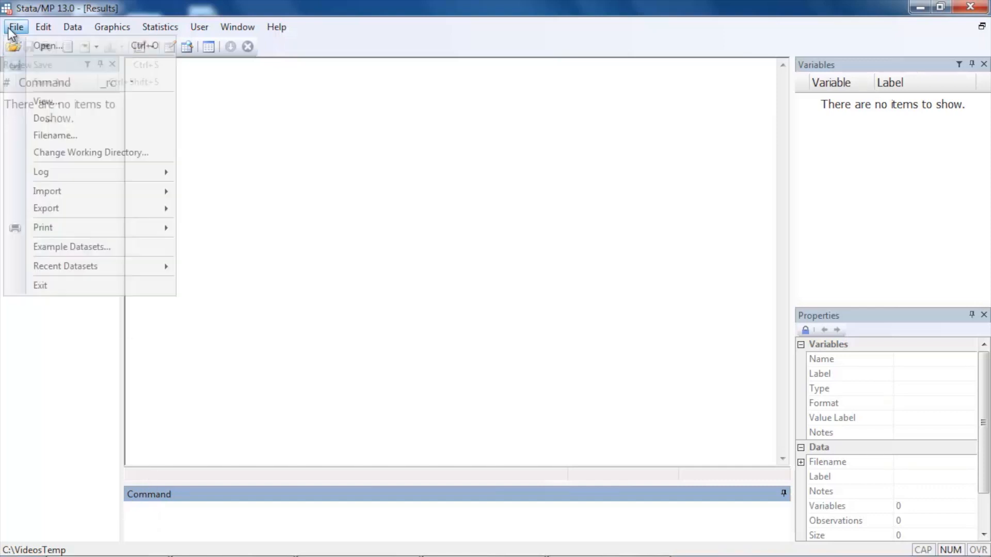
mouse_move(72, 247)
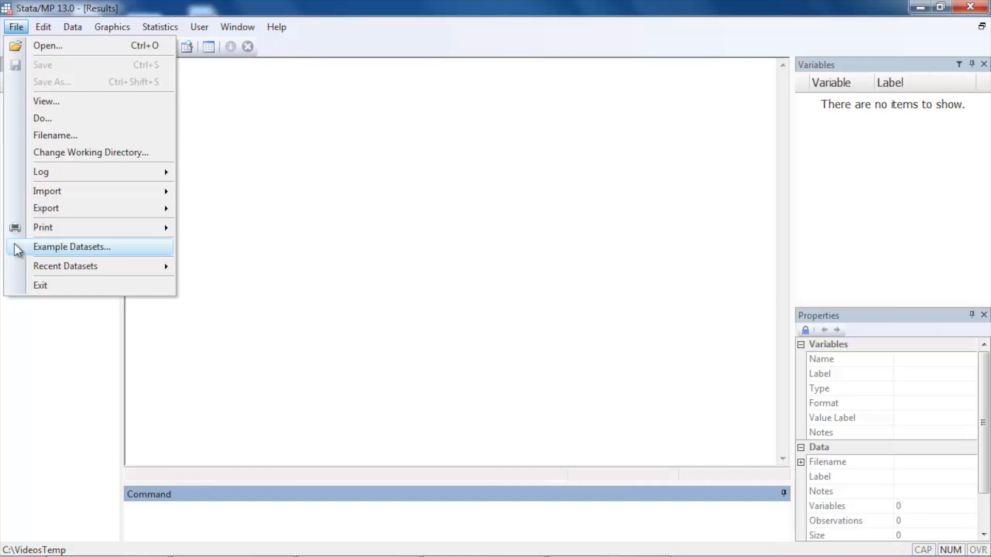
left_click(71, 246)
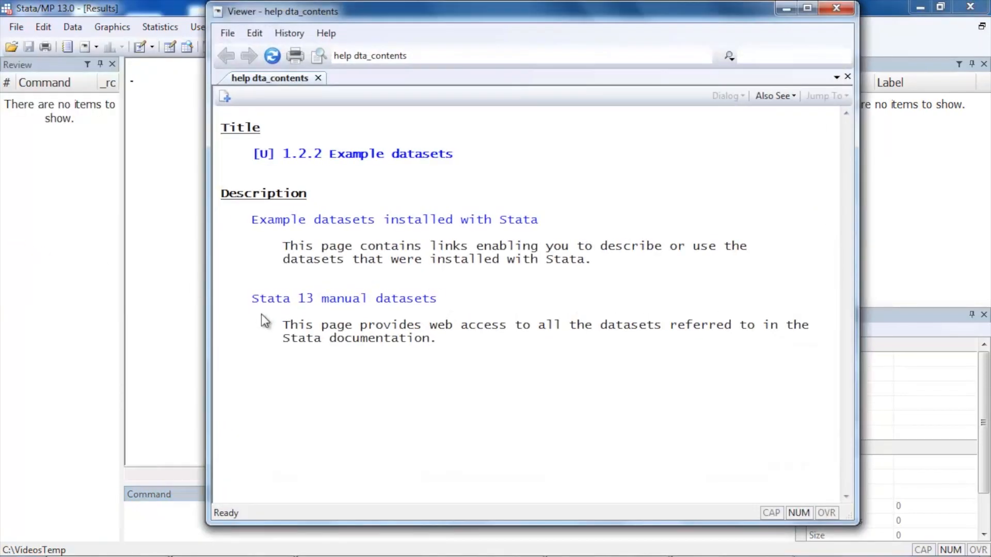
left_click(344, 298)
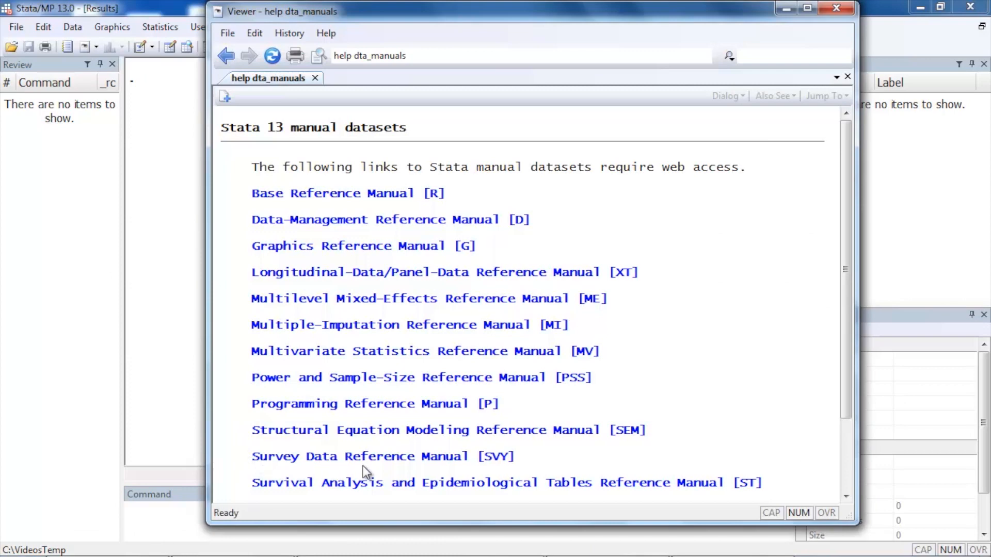
left_click(382, 456)
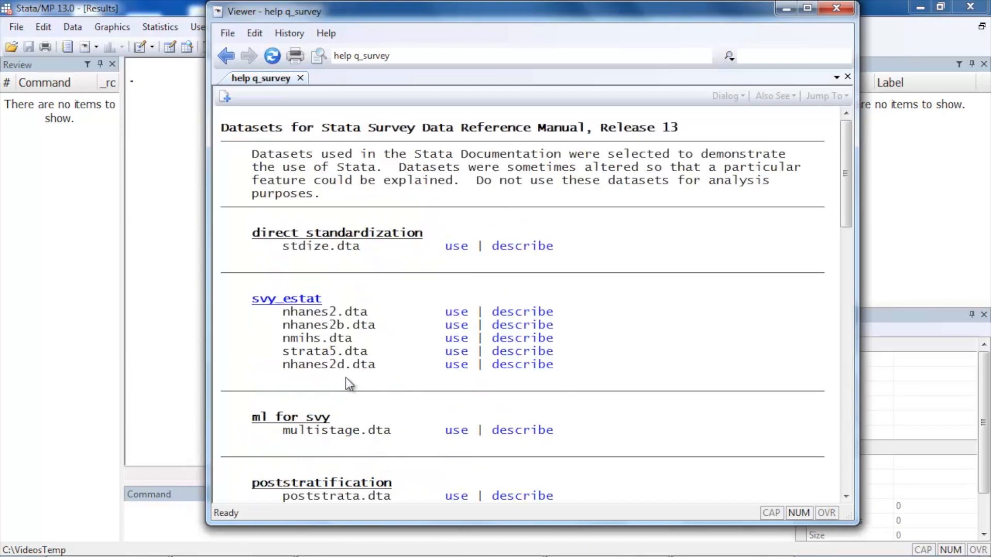
double_click(324, 310)
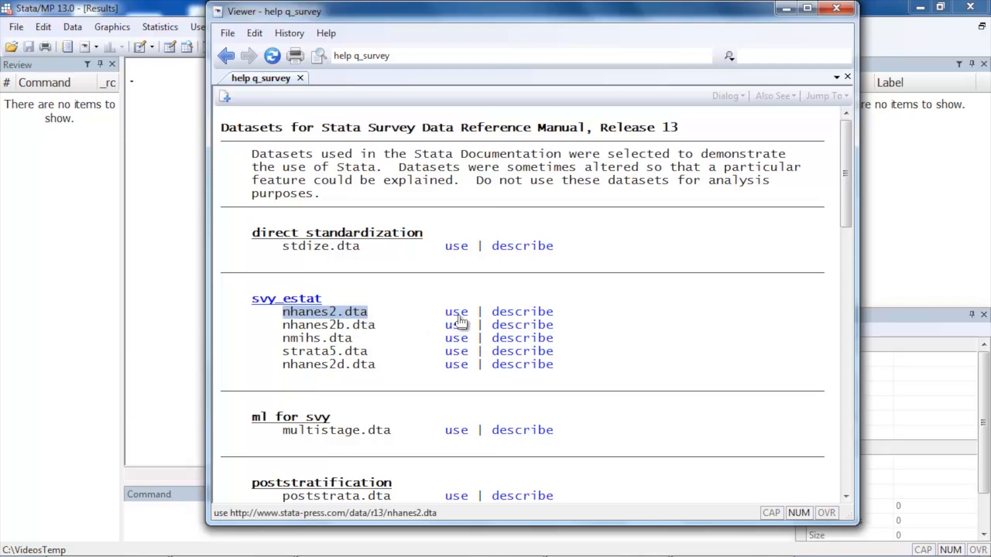
left_click(456, 310)
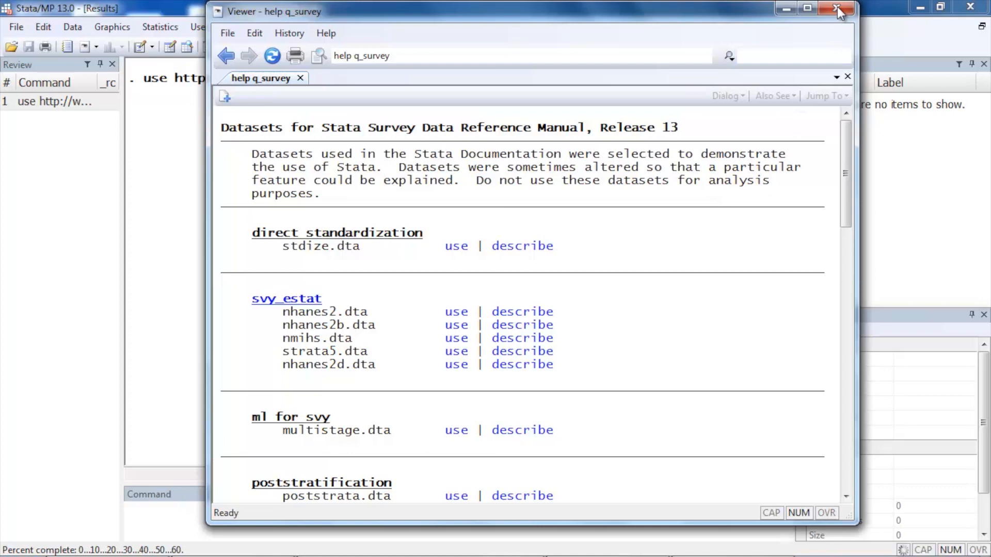
left_click(457, 311)
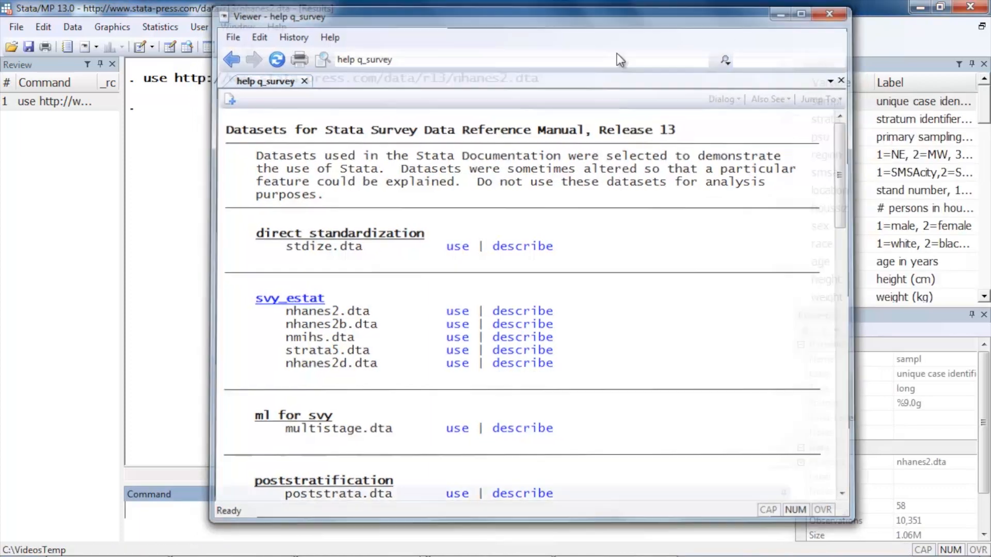
left_click(828, 13)
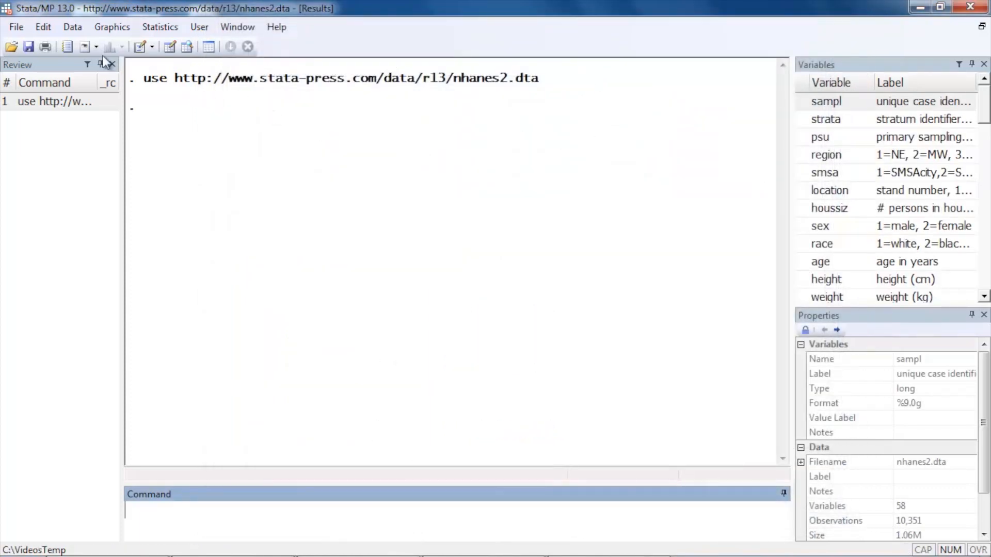
- Run describe with no variable list and scroll through the nhanes2 variable report
left_click(72, 26)
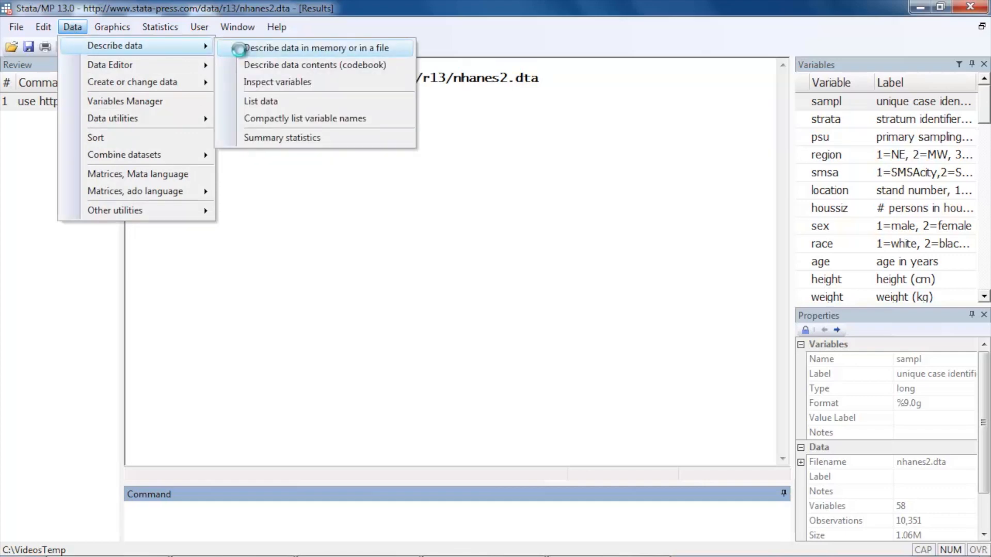
left_click(318, 47)
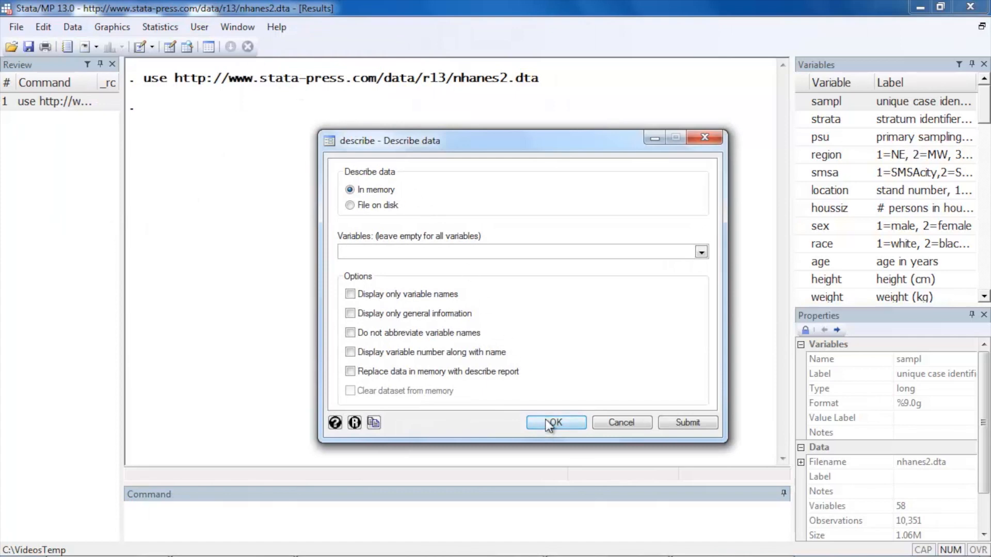
left_click(555, 423)
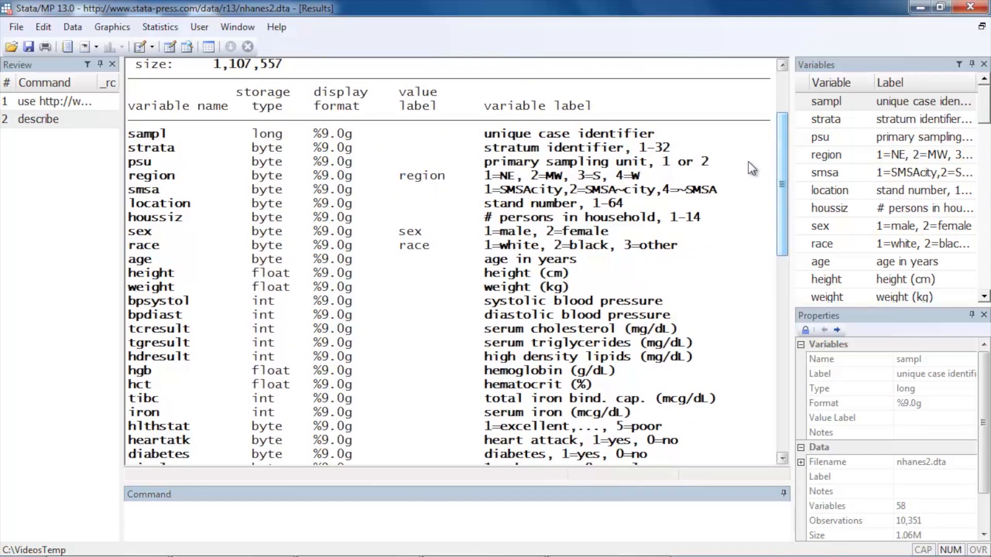
mouse_move(733, 158)
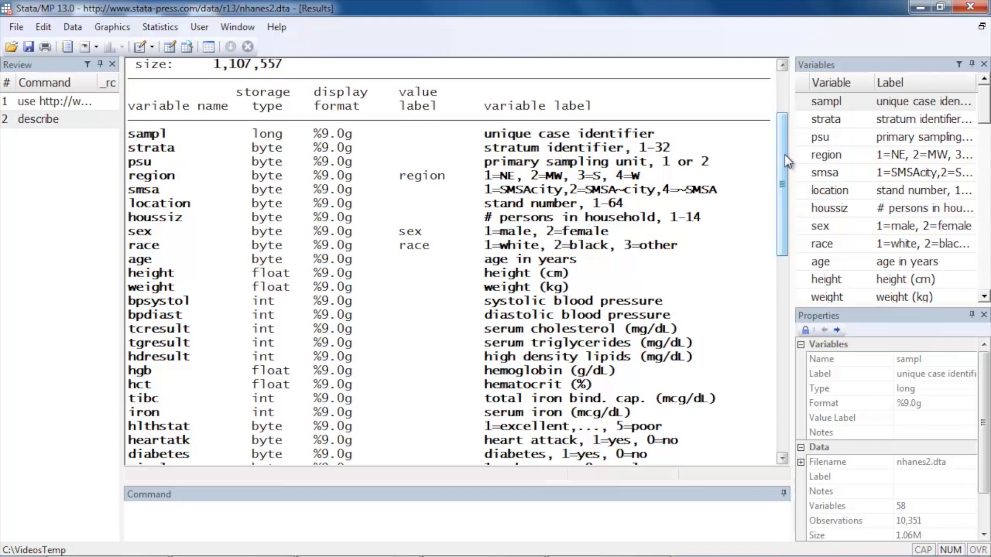
scroll("down", 3)
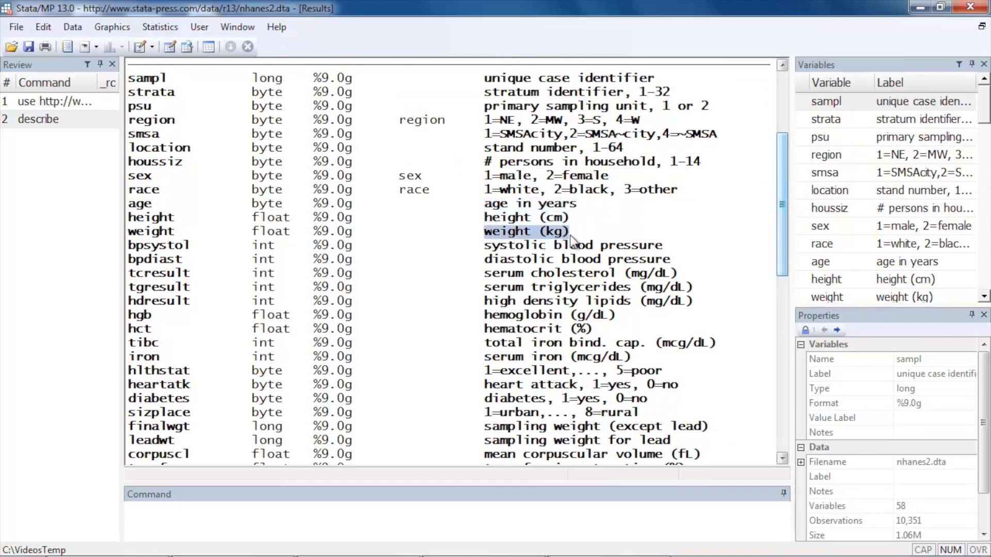
mouse_move(537, 397)
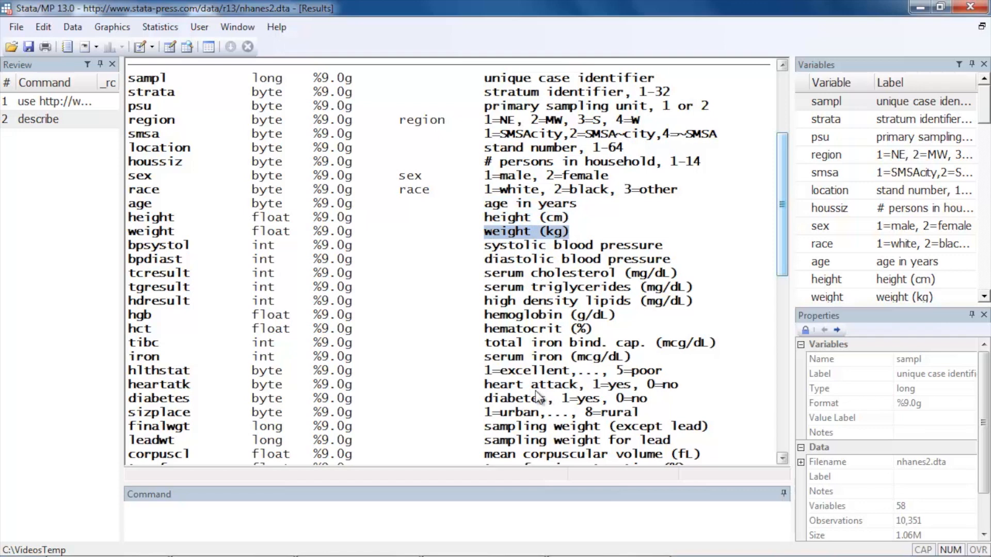
mouse_move(782, 209)
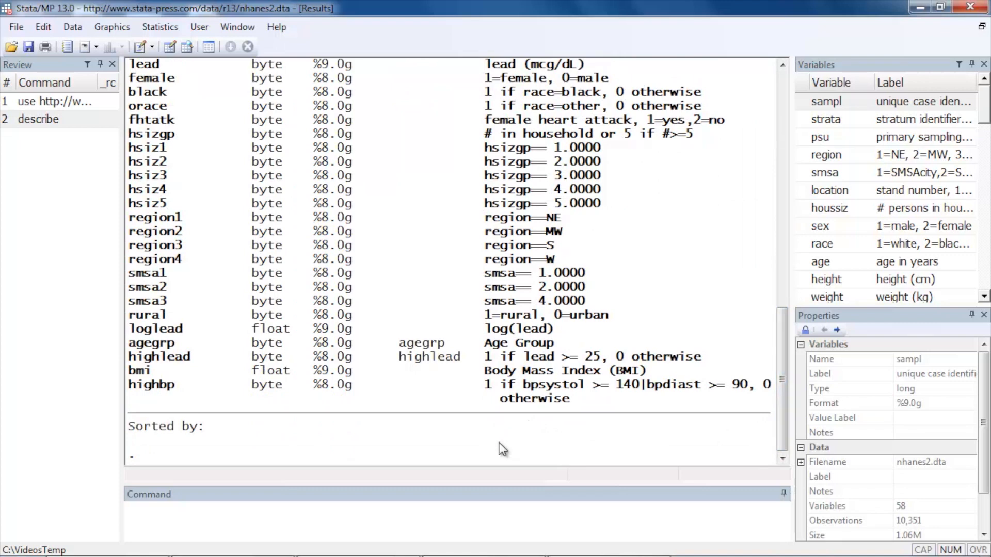
mouse_move(160, 27)
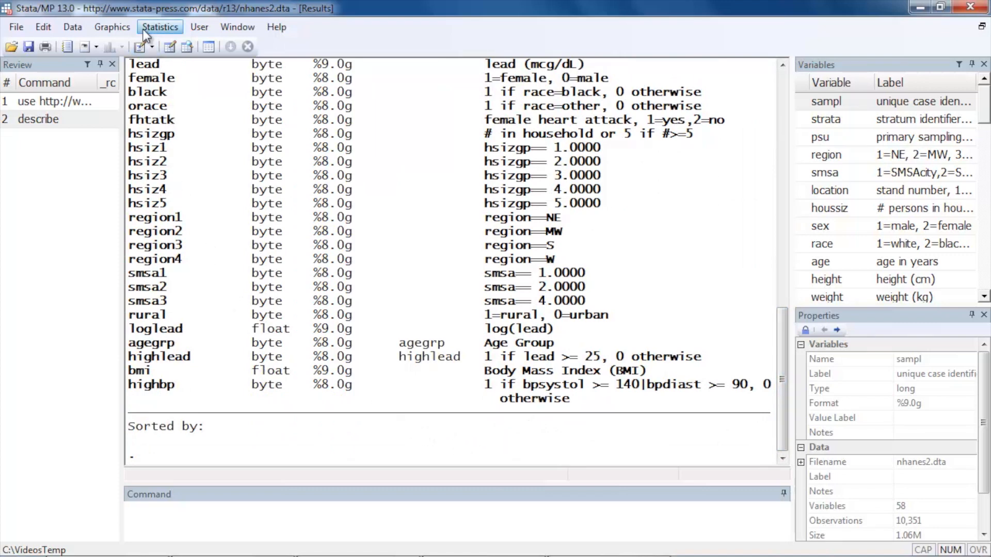
left_click(160, 26)
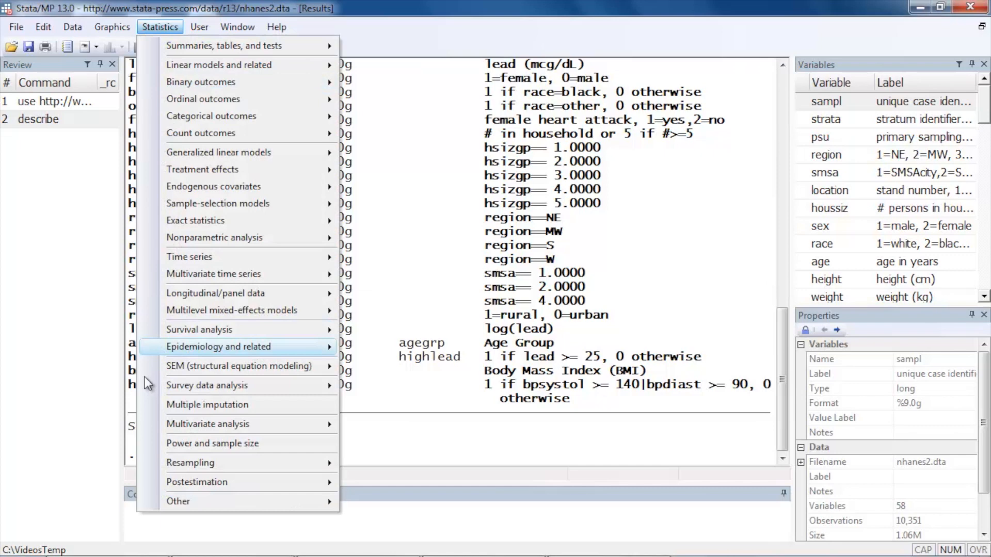
mouse_move(207, 386)
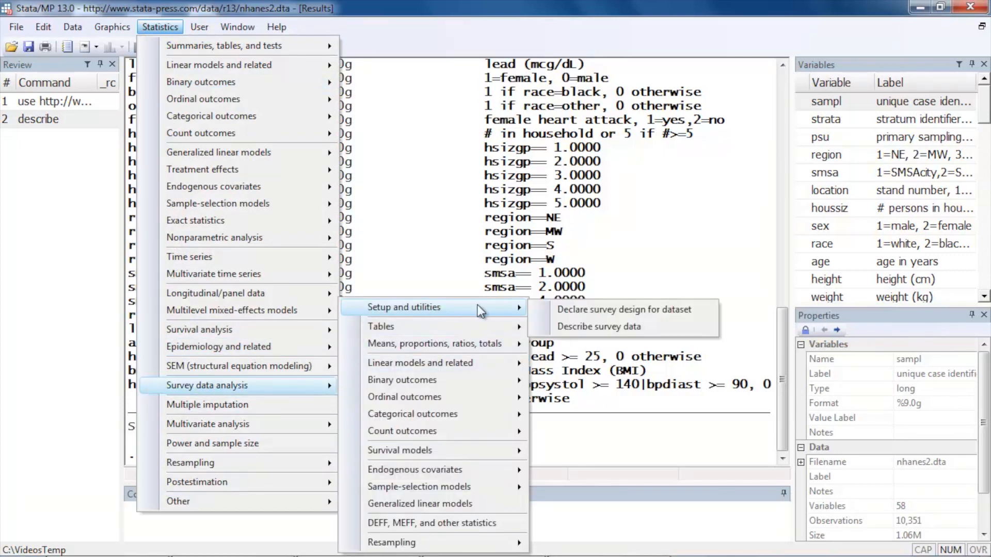
mouse_move(623, 309)
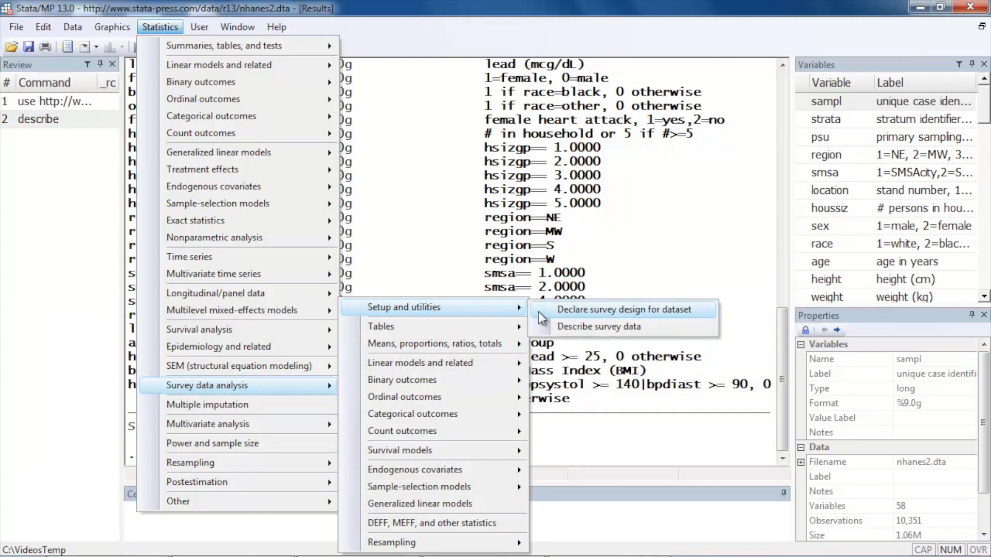
left_click(623, 309)
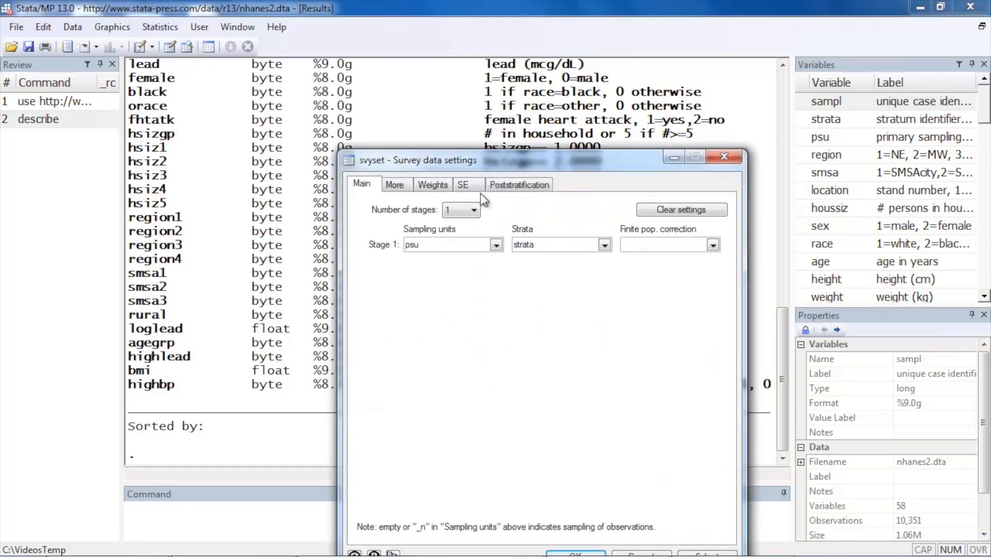
mouse_move(414, 351)
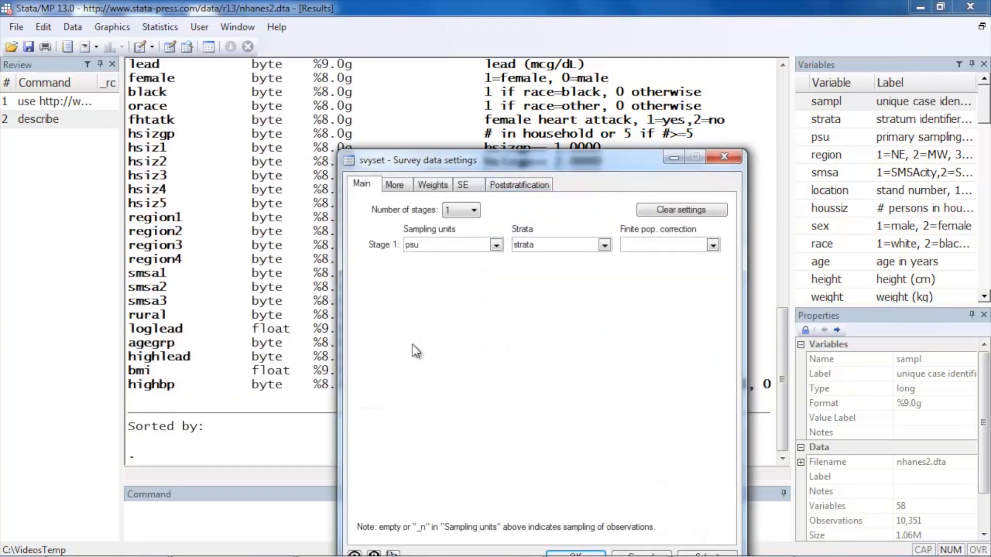
mouse_move(496, 326)
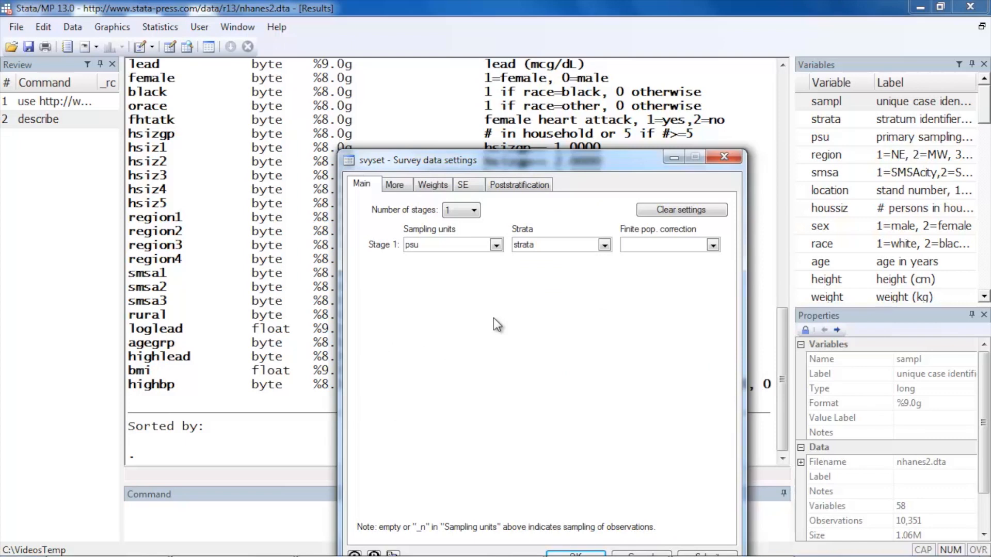
mouse_move(433, 185)
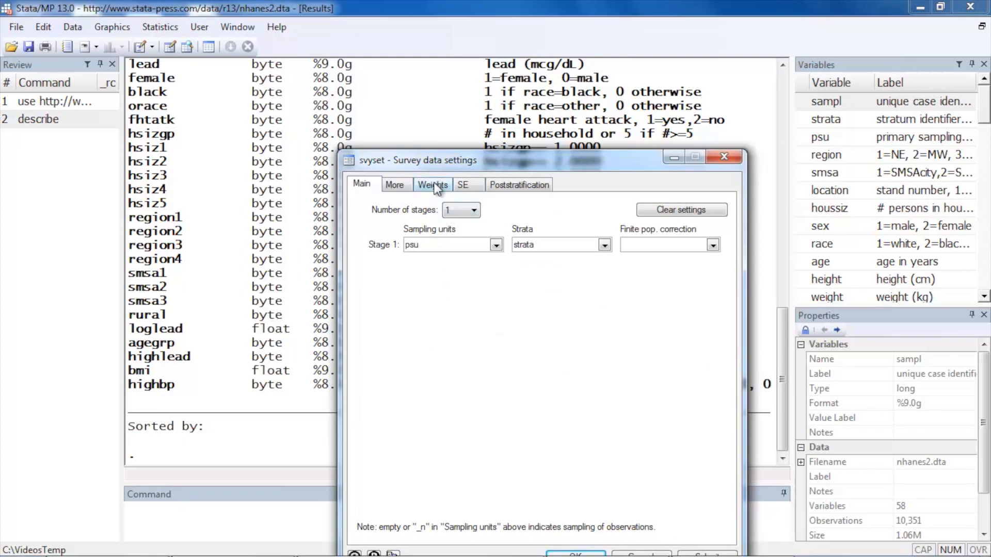
left_click(433, 185)
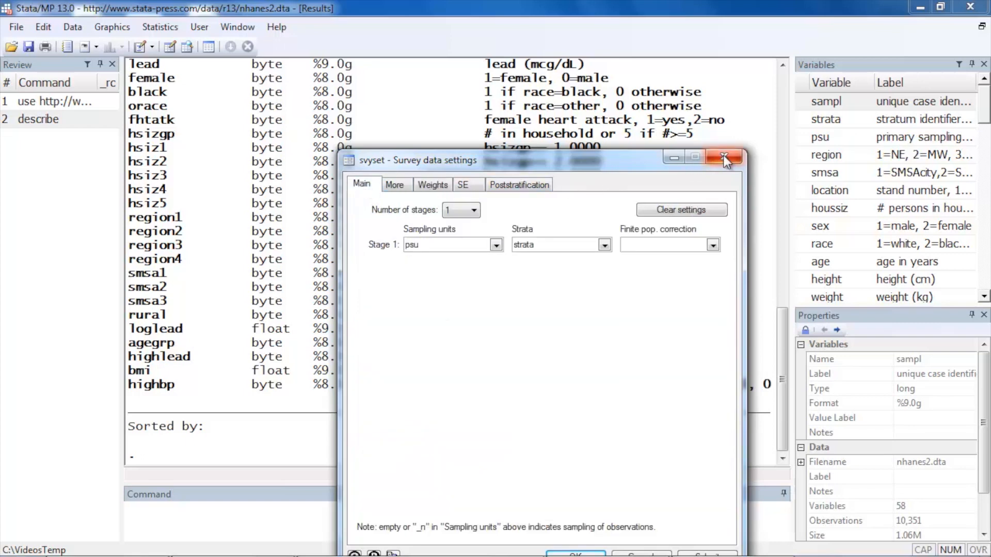
left_click(724, 157)
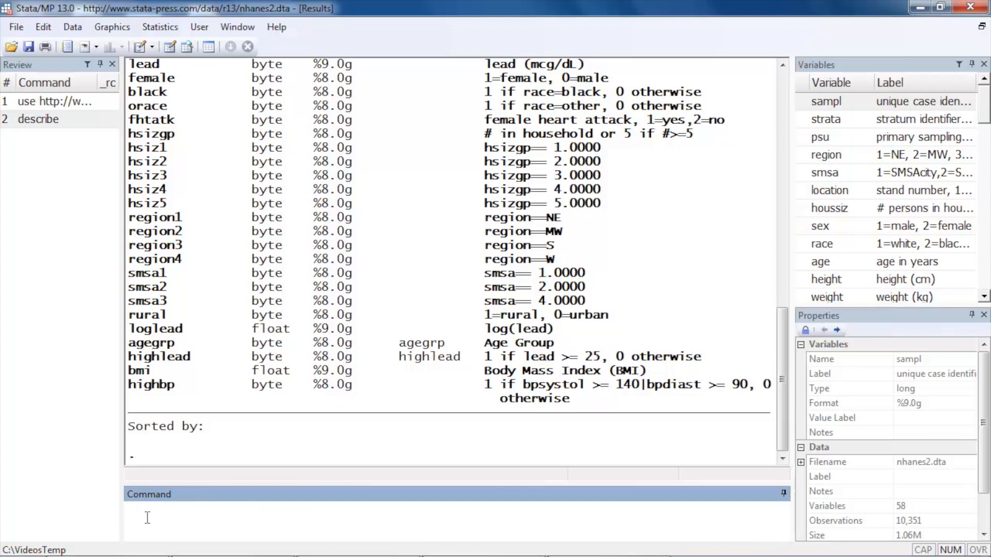
- Open the svy: glm dialog from the Survey data analysis menu, with no variables set
left_click(160, 26)
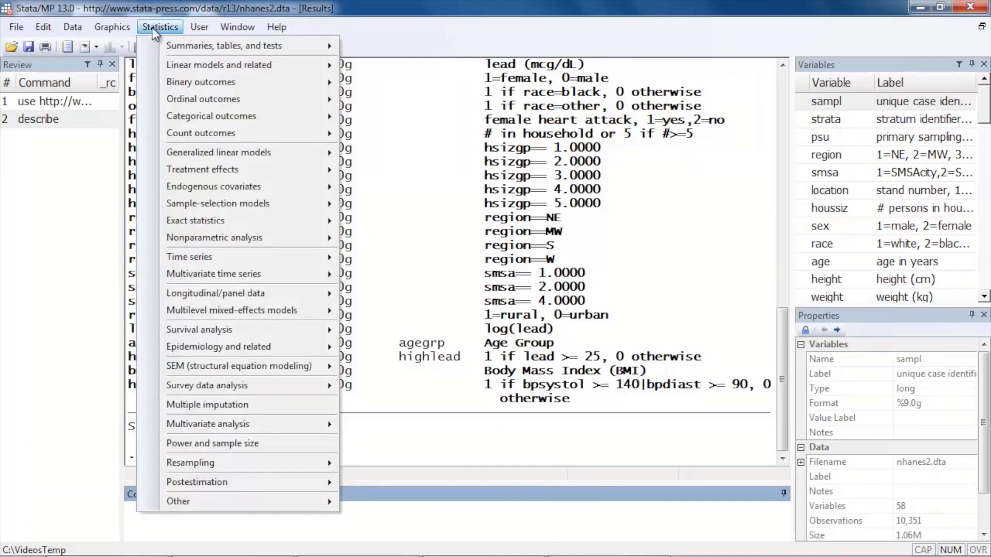
mouse_move(155, 423)
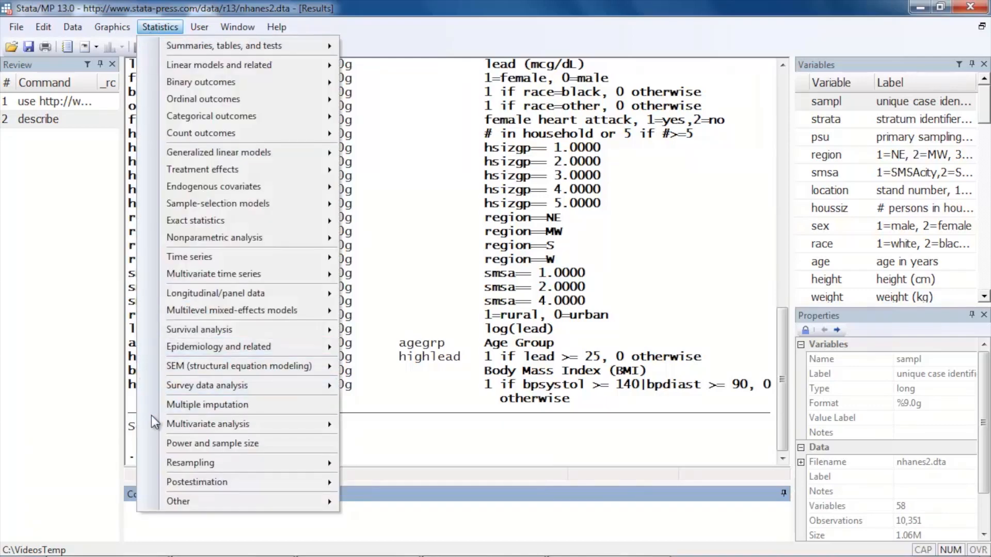
mouse_move(206, 385)
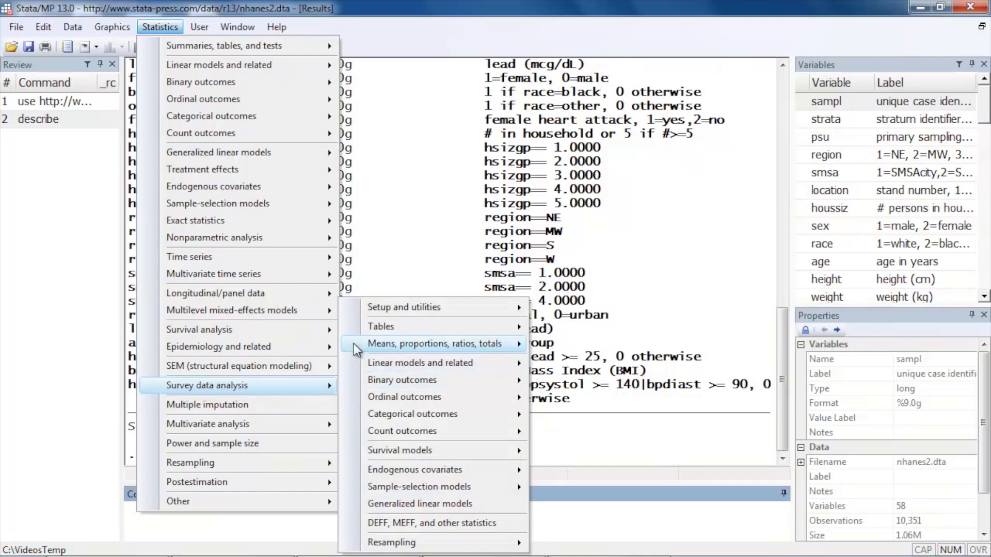
mouse_move(381, 326)
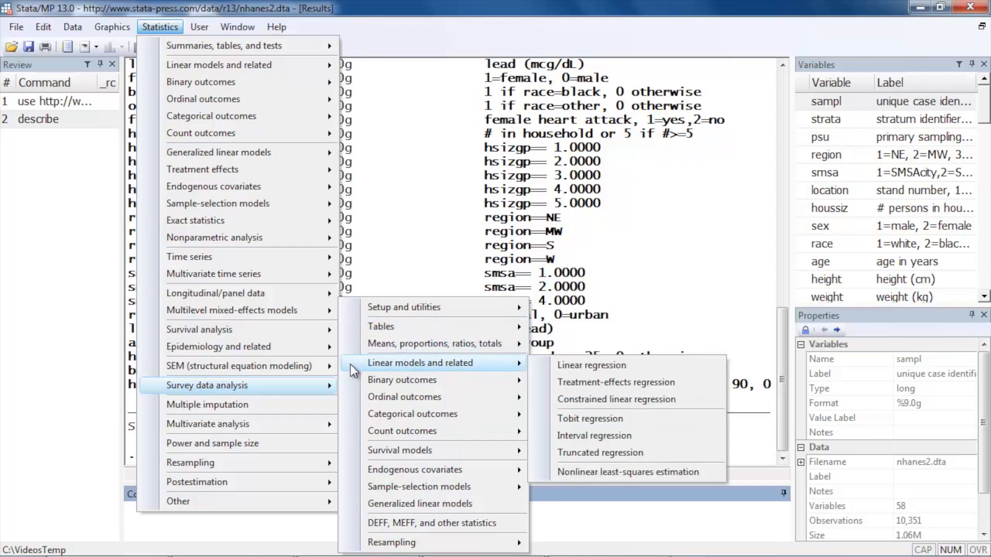
mouse_move(402, 380)
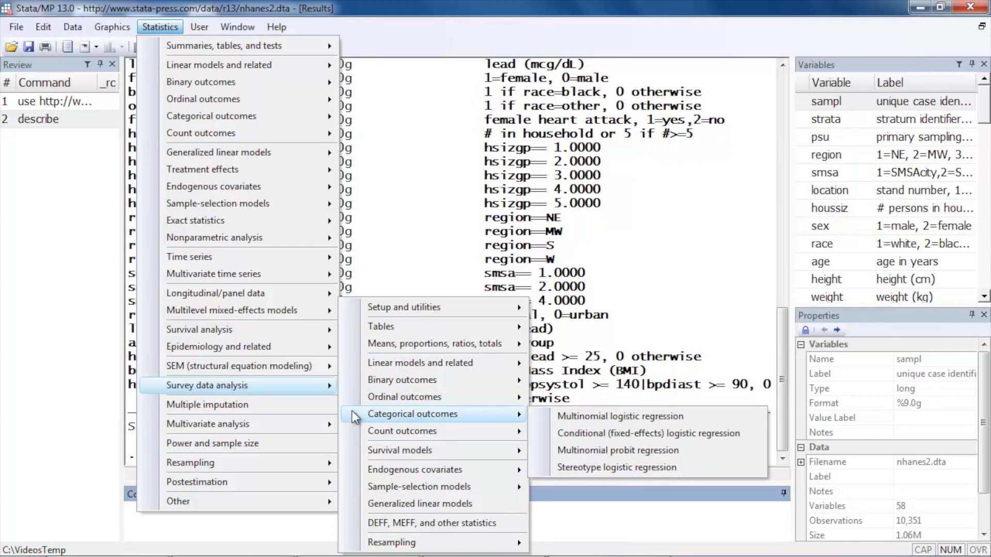
mouse_move(402, 431)
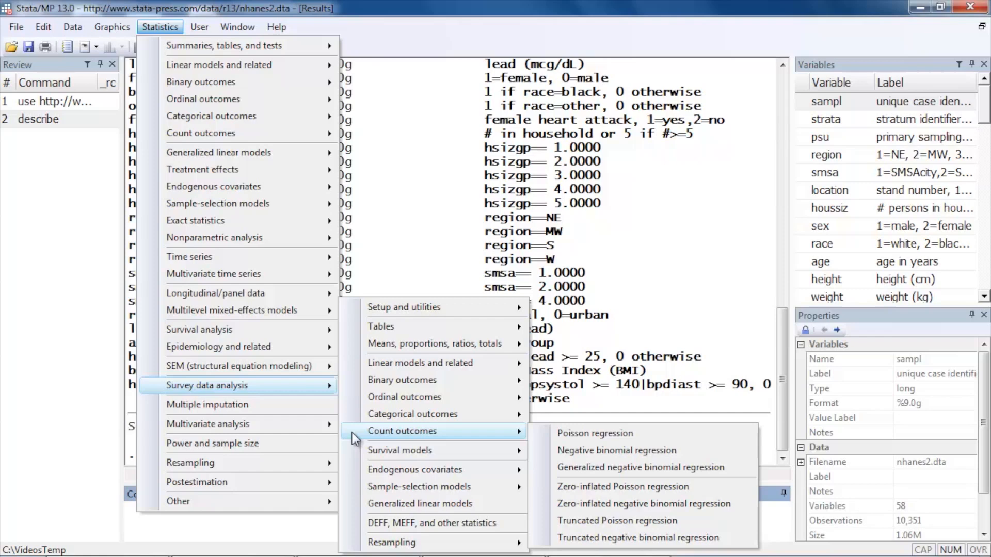
mouse_move(400, 450)
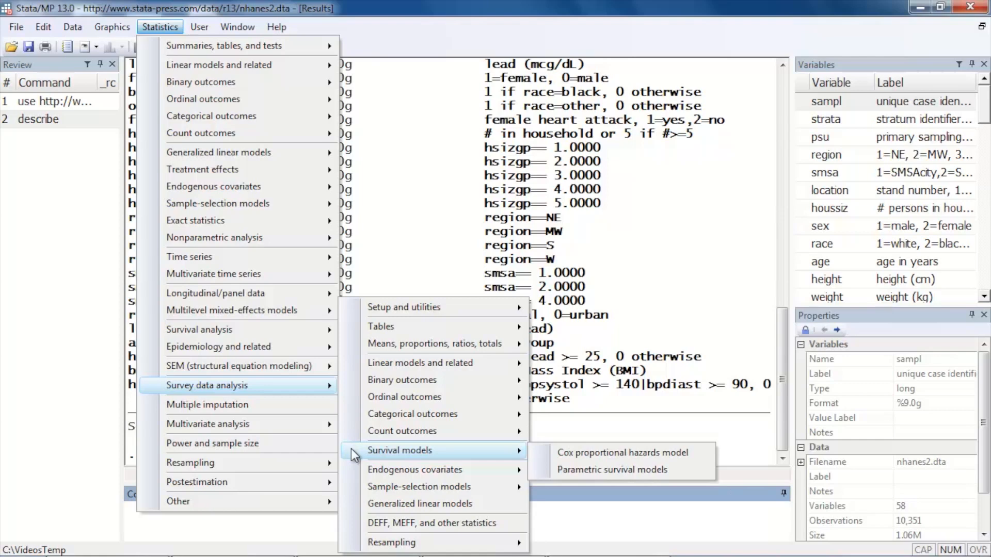
mouse_move(414, 470)
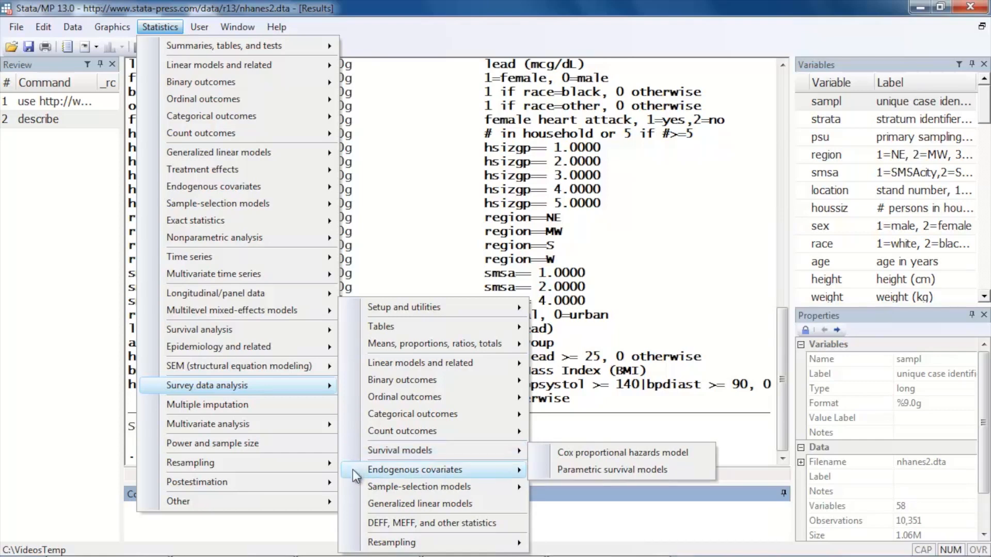
mouse_move(415, 470)
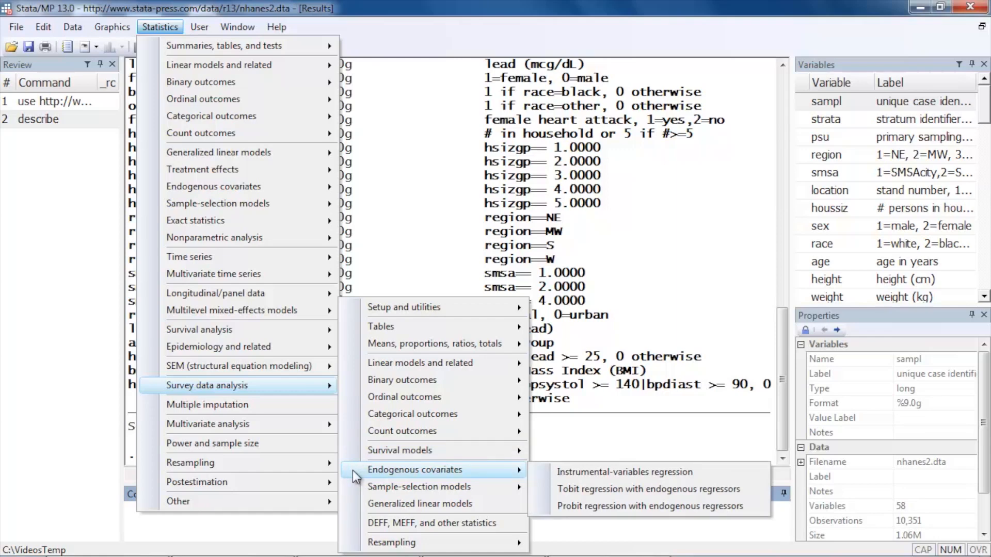
mouse_move(419, 487)
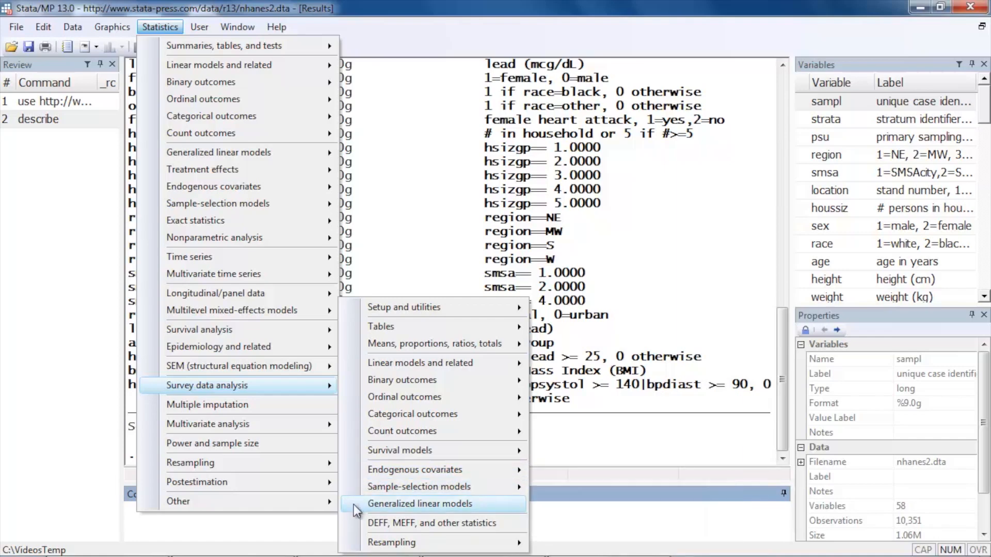
left_click(419, 503)
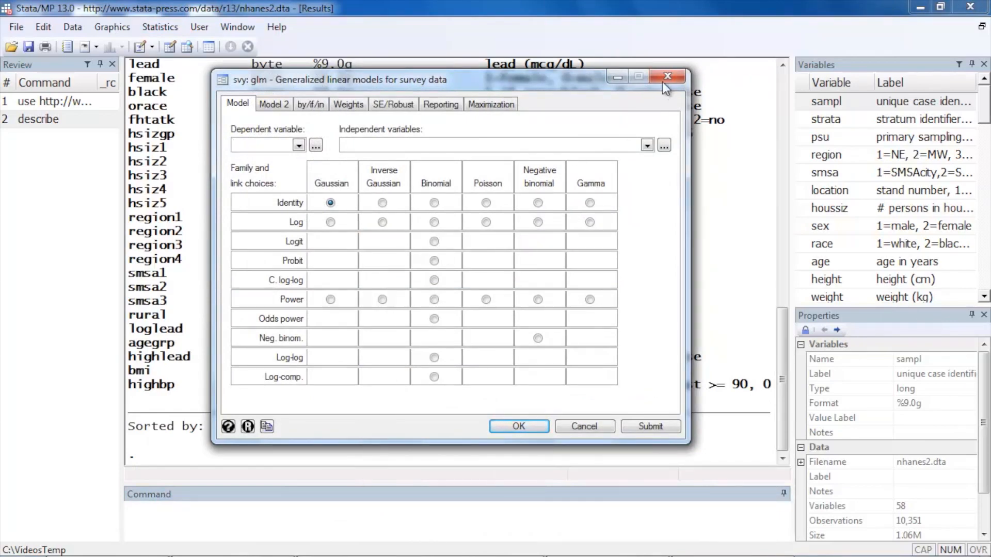
- Dismiss the glm dialog and run svy: mean on age, giving 42.25
left_click(667, 76)
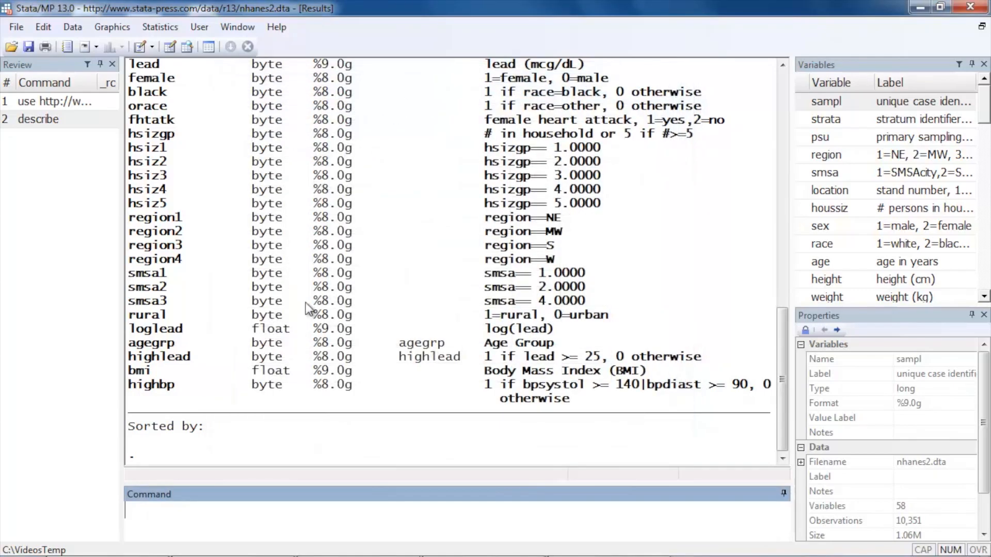
mouse_move(160, 26)
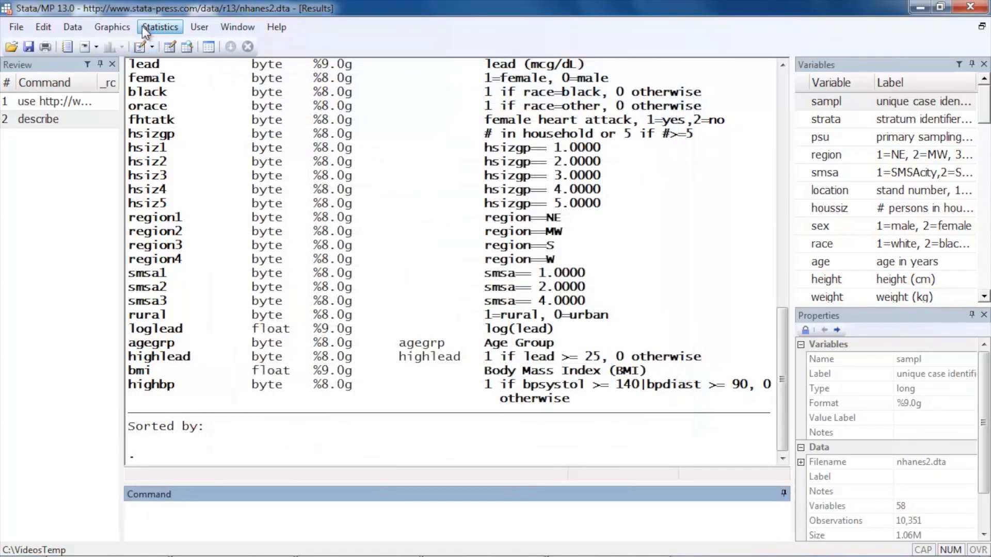
left_click(159, 27)
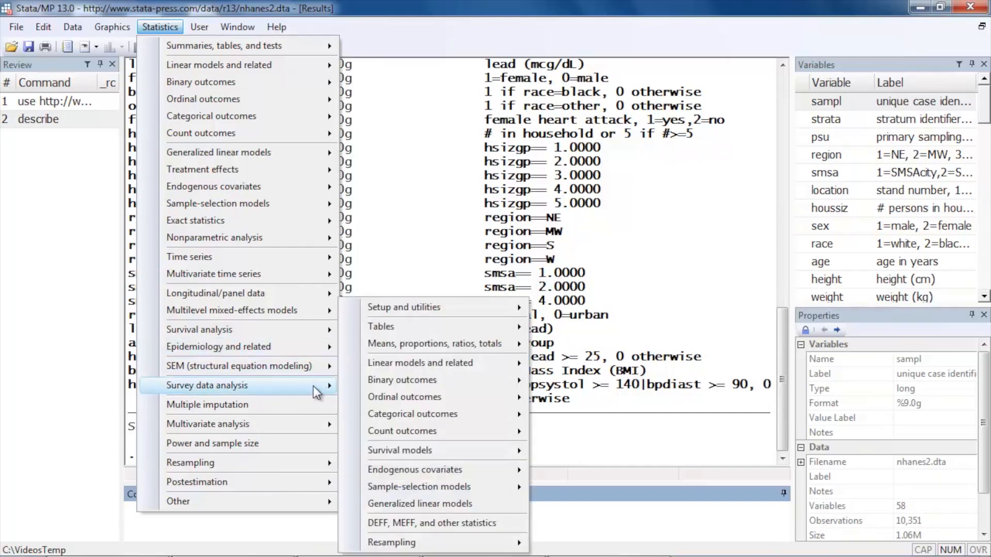
mouse_move(434, 343)
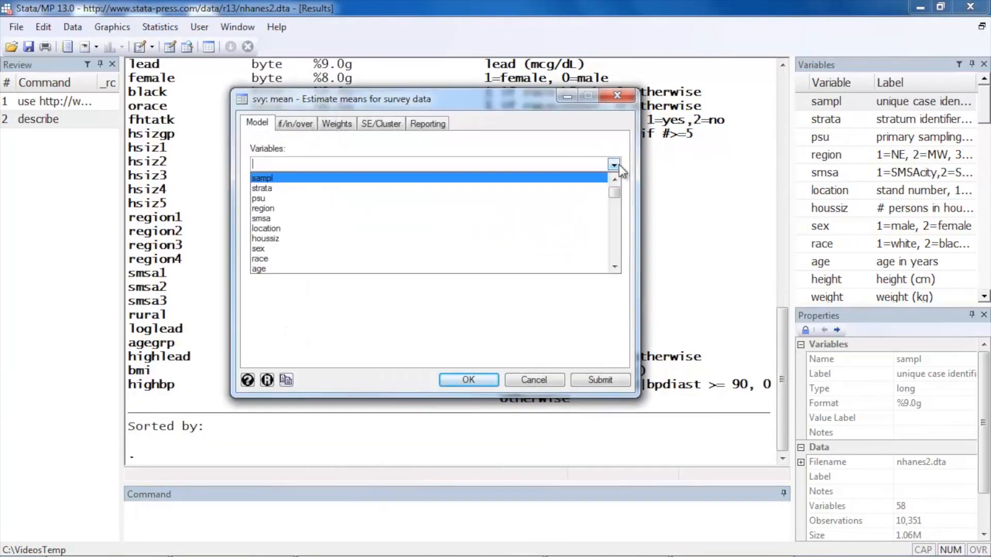
left_click(258, 269)
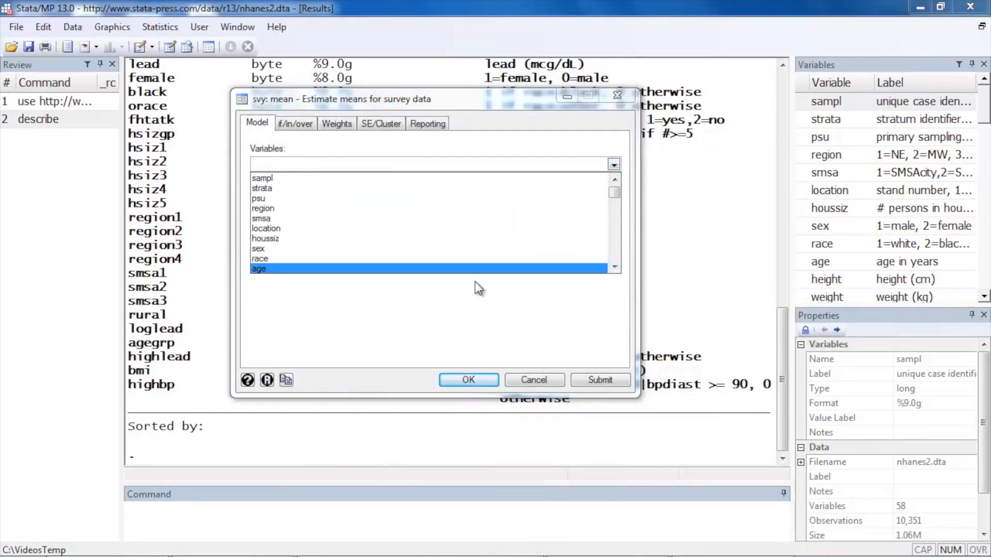
left_click(259, 268)
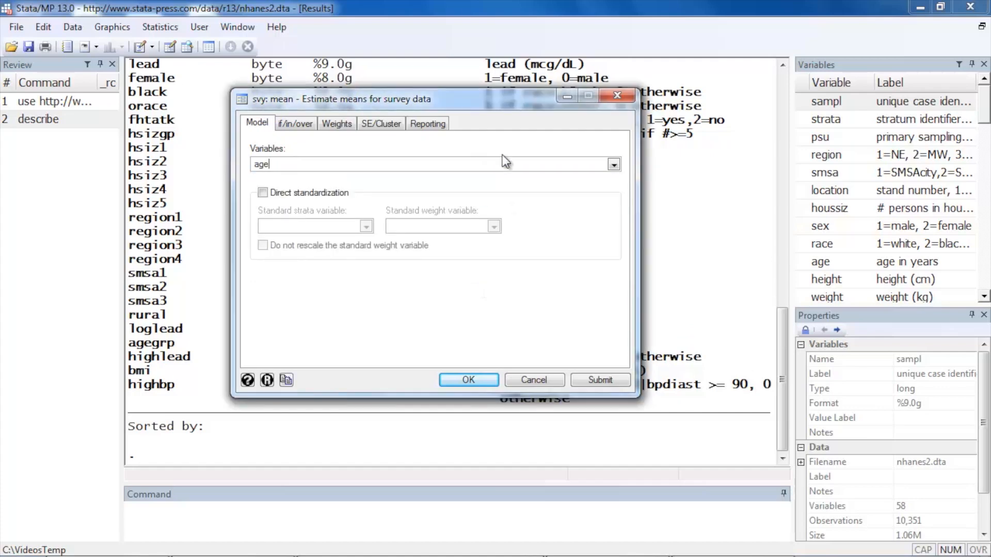
left_click(468, 380)
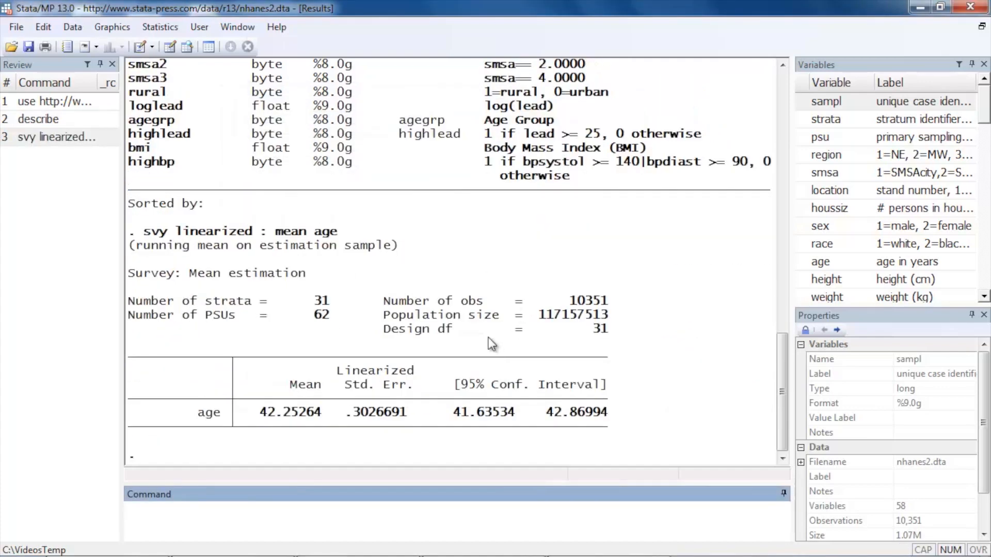
double_click(209, 412)
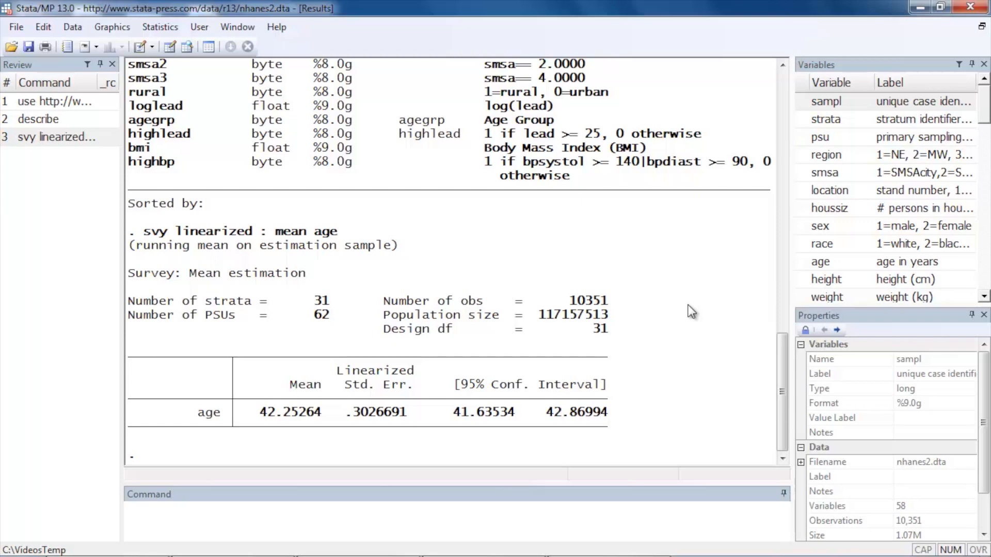
- Run svy: proportion on sex and highlight the .479 male and .521 female proportions
left_click(159, 27)
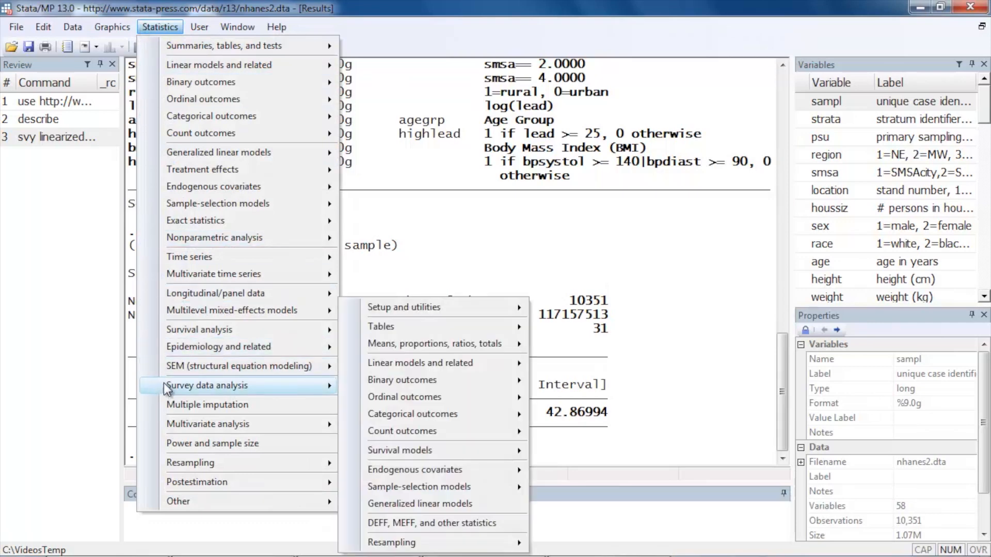
mouse_move(402, 380)
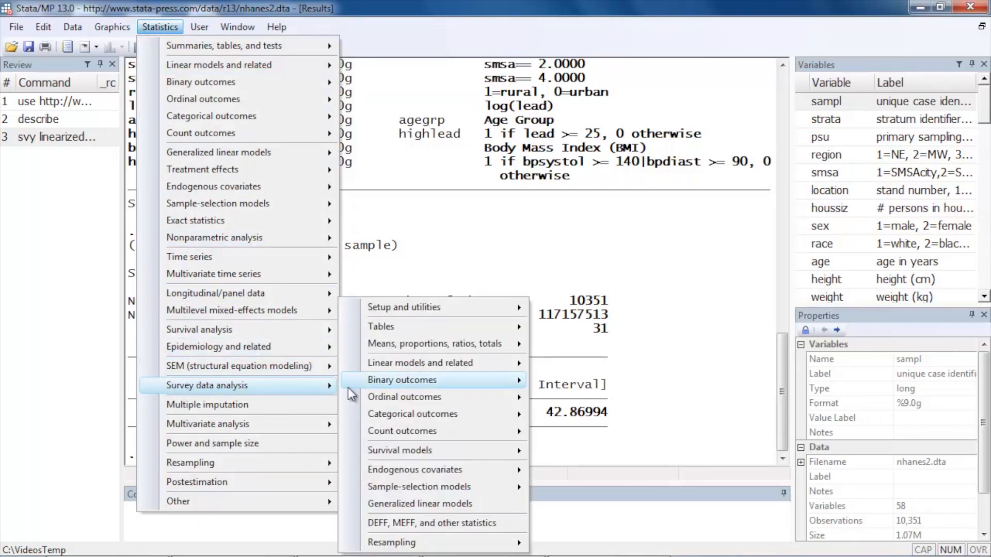
mouse_move(434, 343)
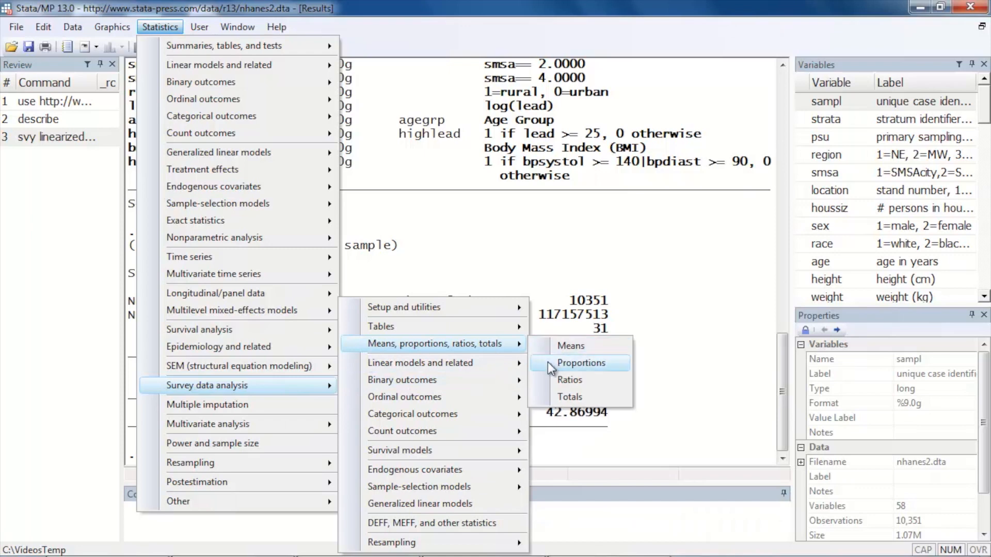
left_click(581, 363)
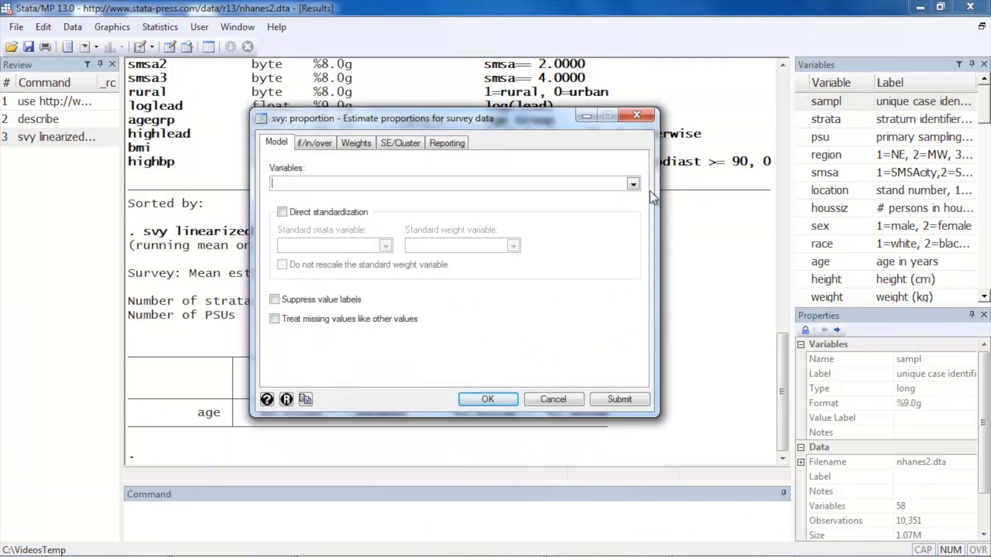
left_click(633, 184)
type("sex")
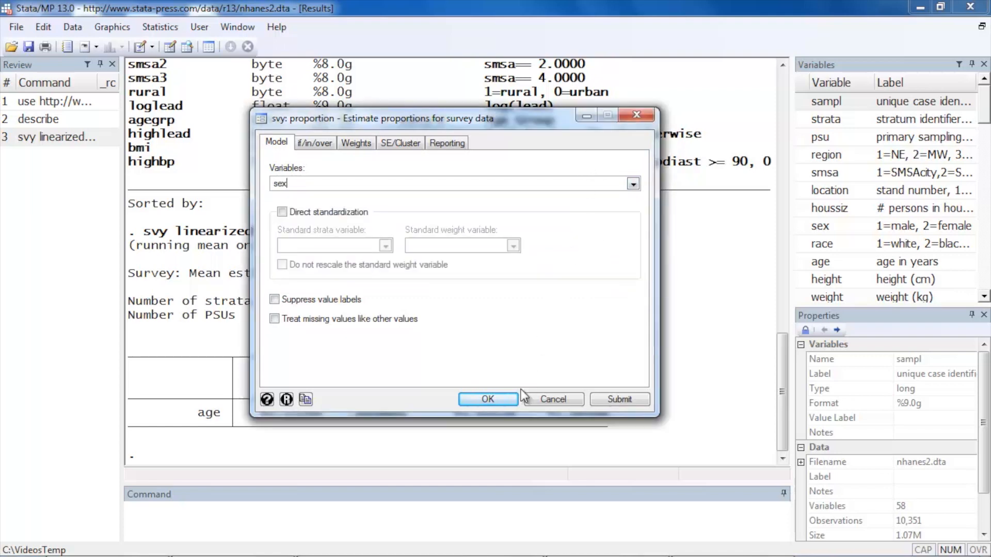
left_click(487, 399)
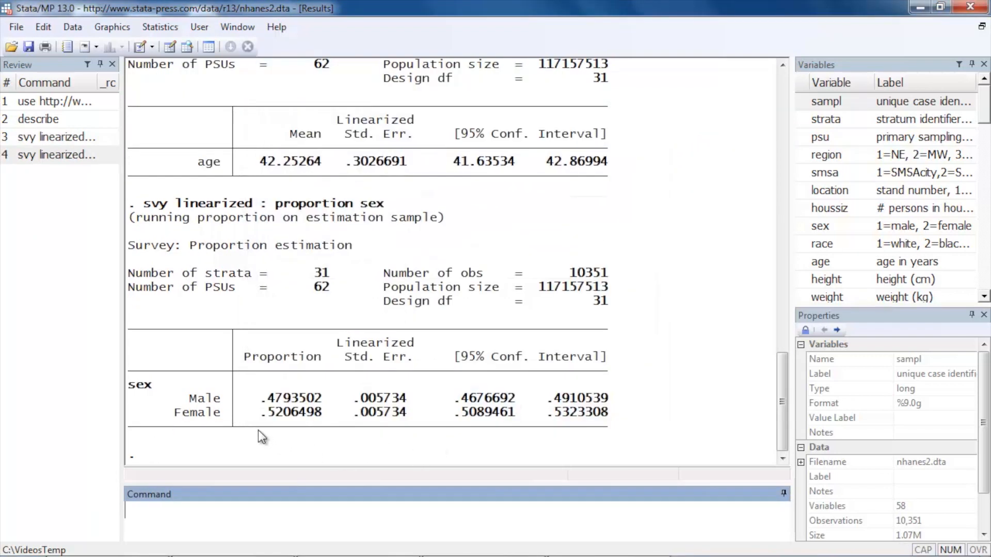
mouse_move(262, 404)
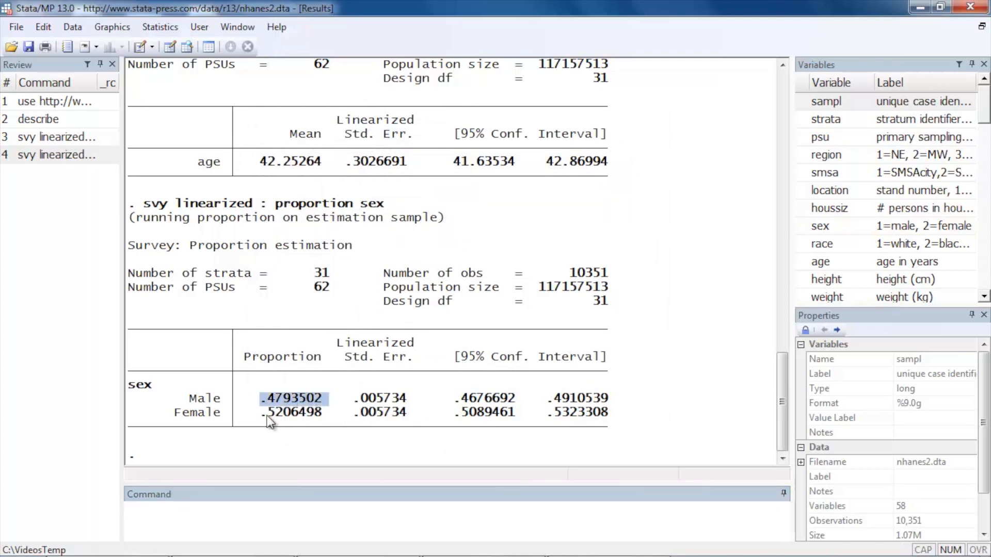
left_click(291, 411)
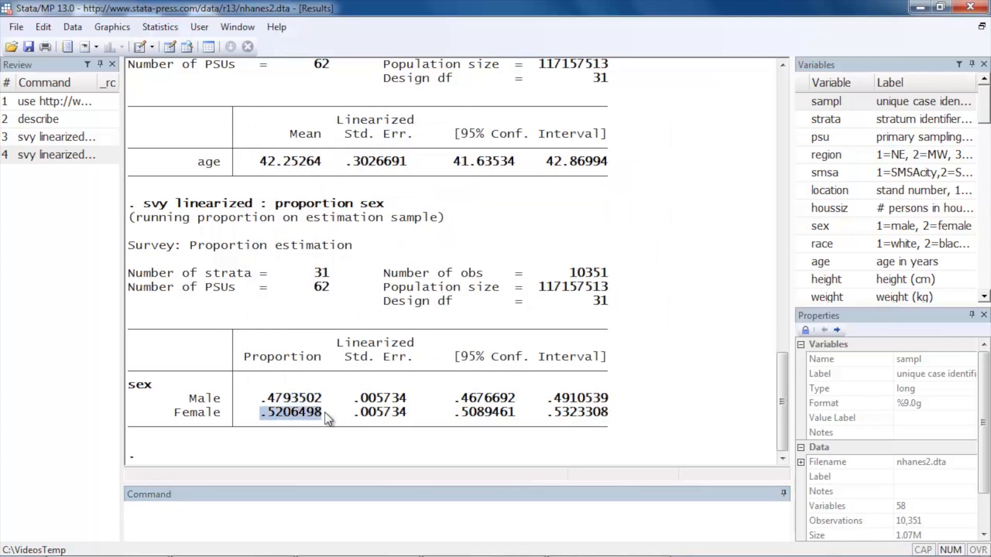
left_click(534, 444)
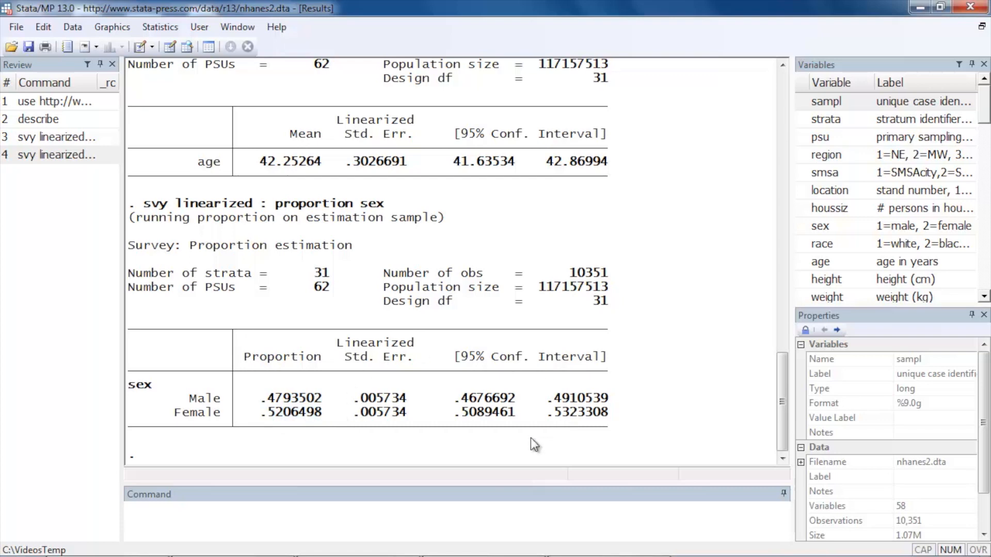
mouse_move(509, 466)
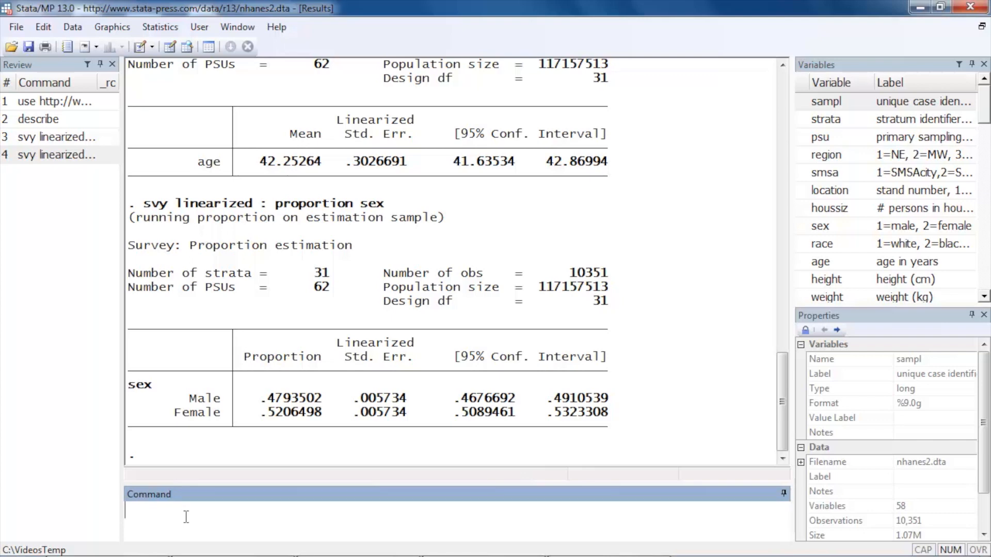
- Run svy: tabulate with sex as rows and race as columns, giving P = 0.2946
left_click(160, 26)
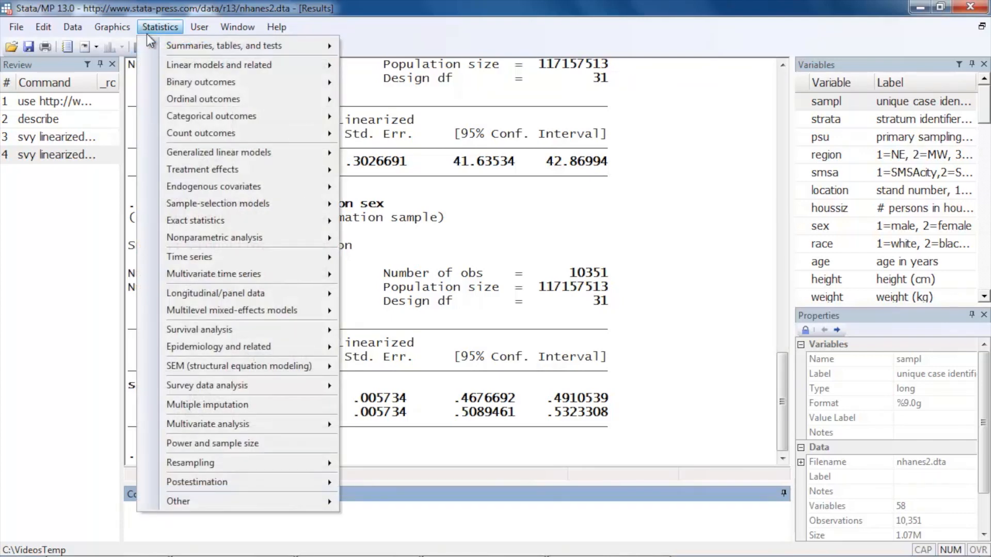
mouse_move(207, 386)
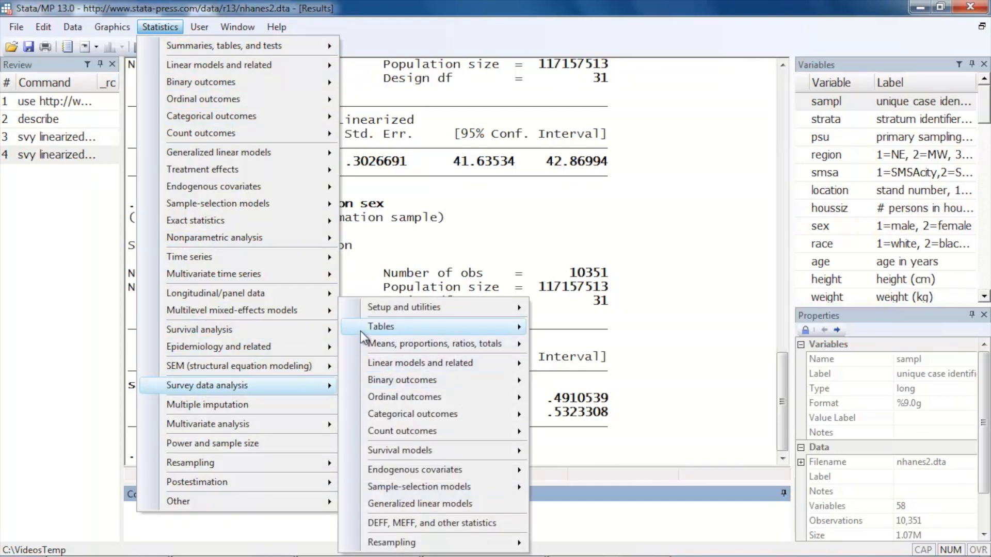
left_click(380, 327)
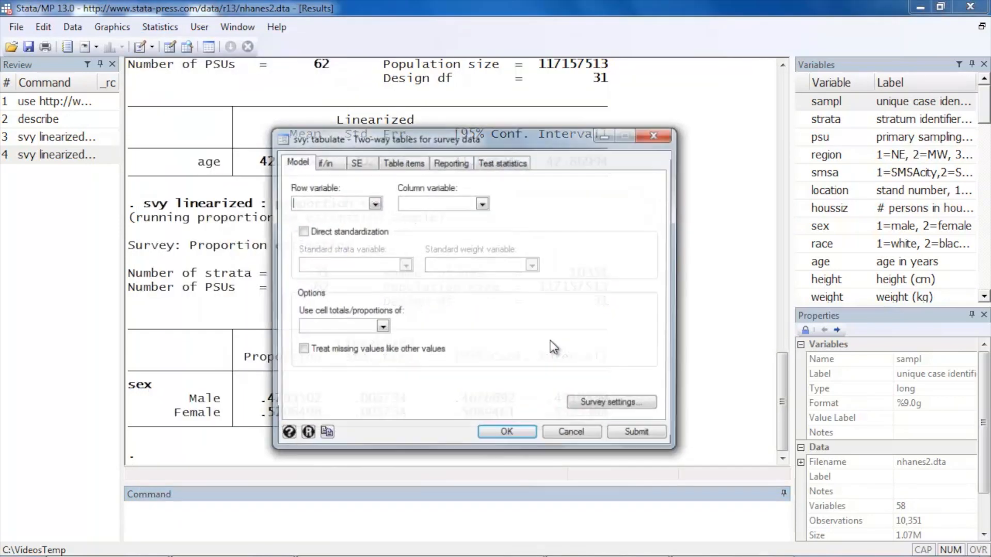
left_click(373, 203)
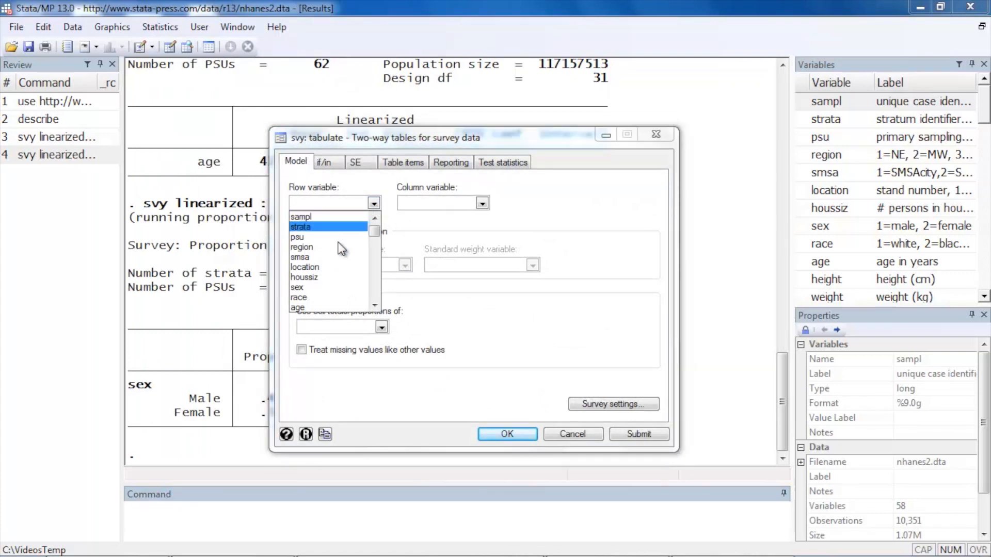
left_click(482, 203)
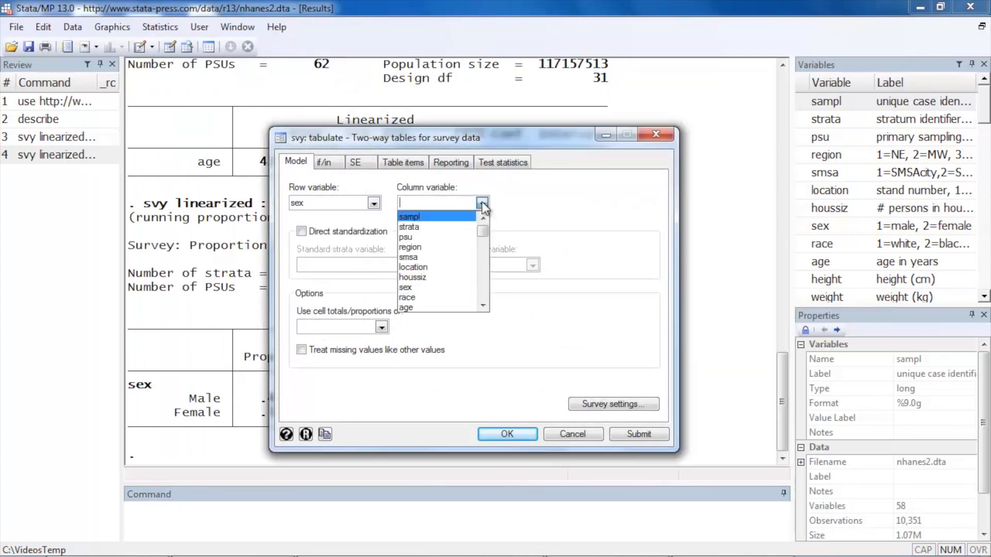
left_click(407, 297)
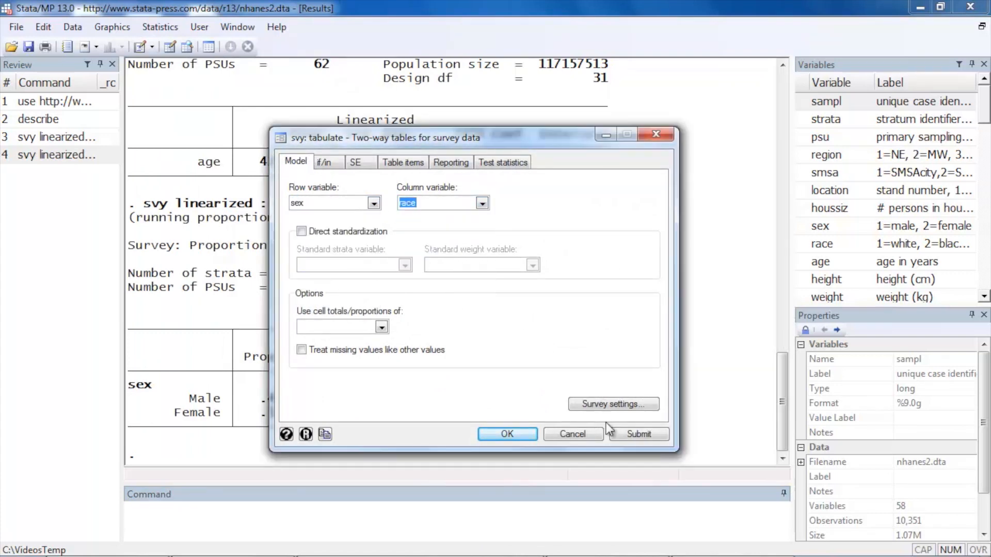
left_click(507, 434)
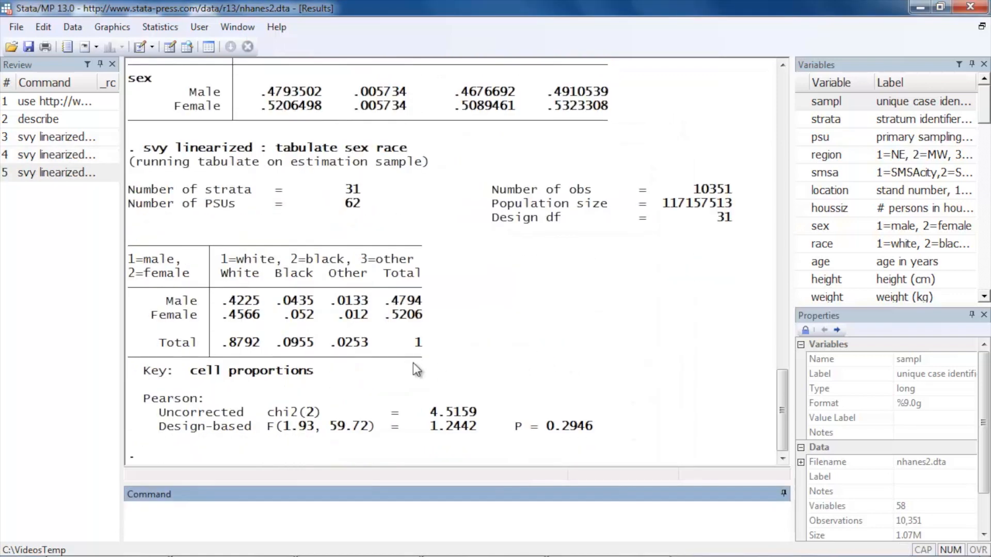
mouse_move(462, 316)
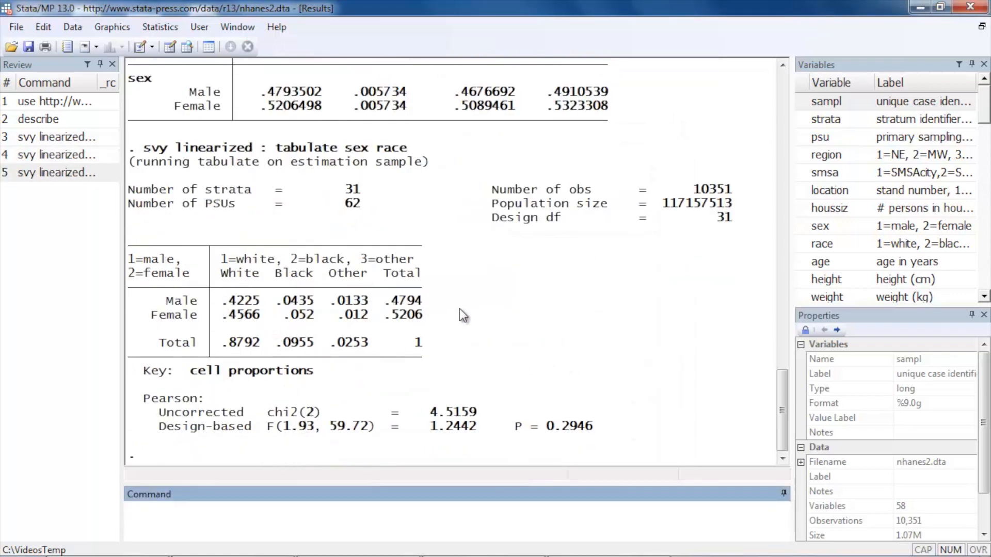
mouse_move(502, 297)
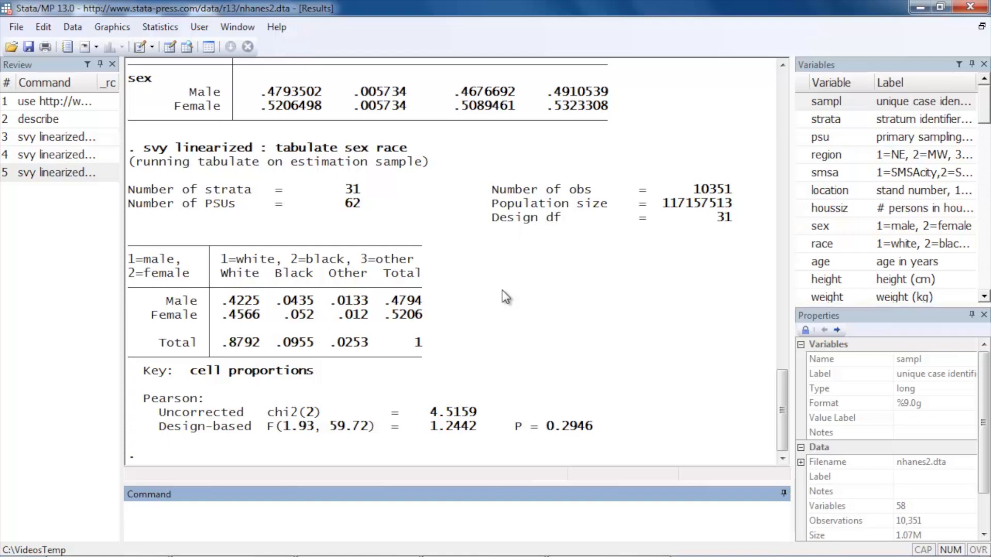
left_click(160, 27)
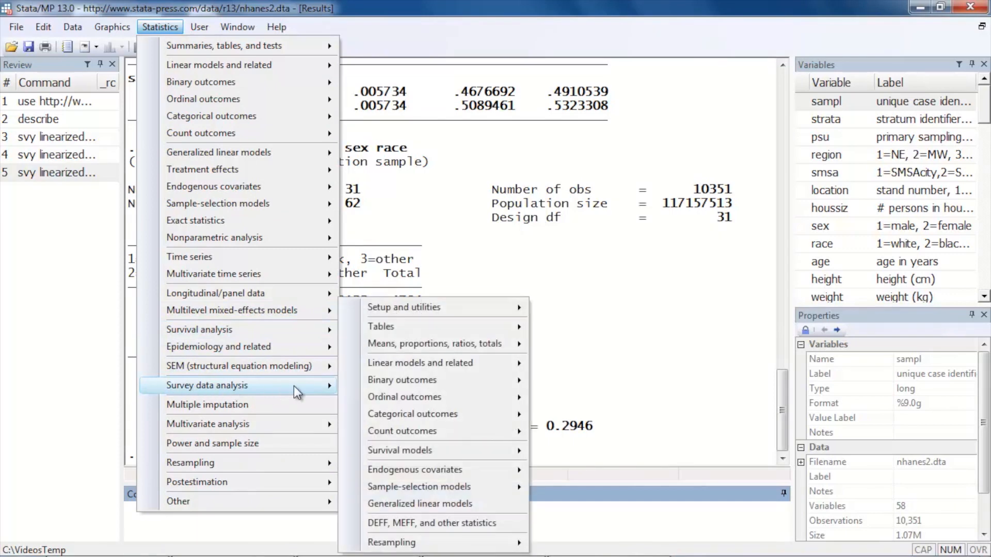
mouse_move(434, 343)
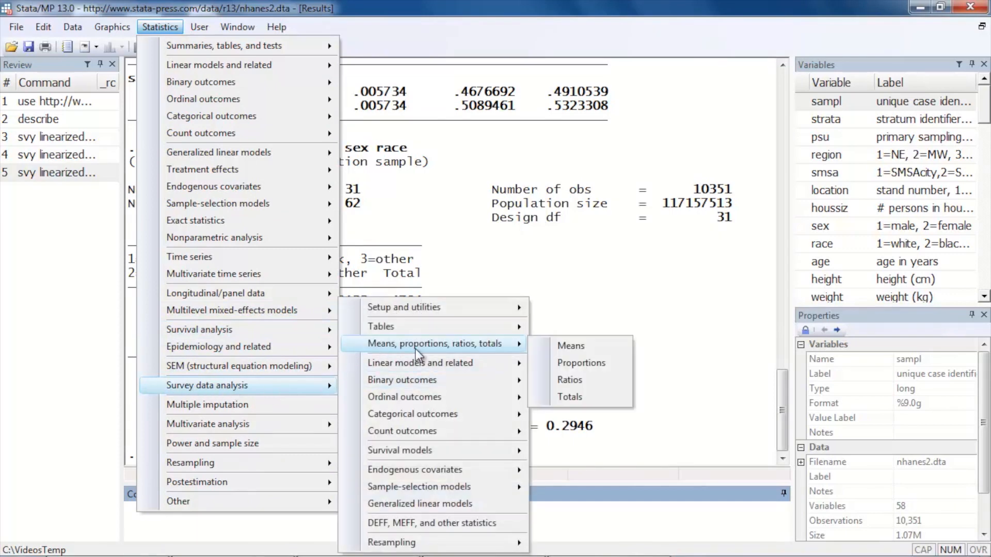
- Run svy: mean on height over sex: about 175.57 cm males, 161.91 cm females
left_click(569, 346)
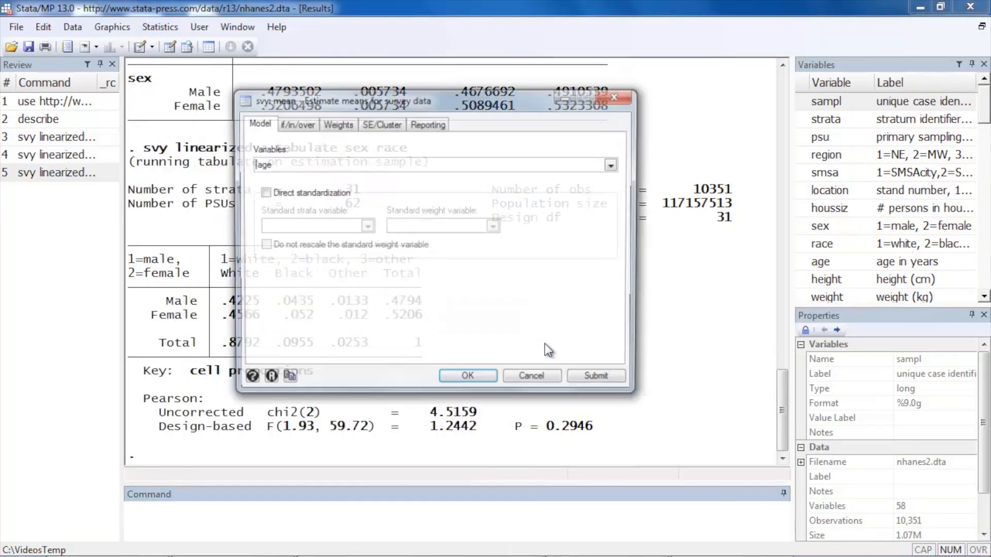
left_click(611, 165)
type("height ")
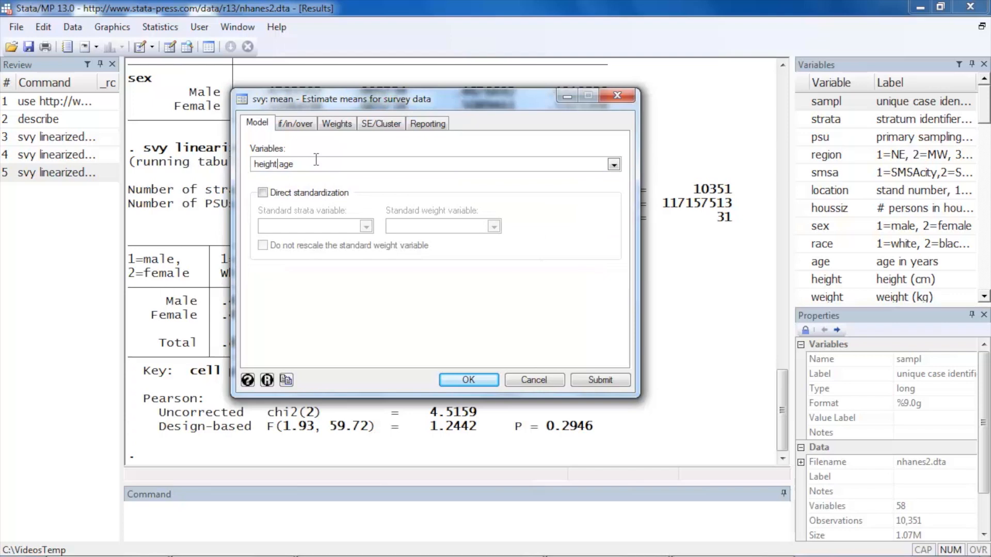
key("BackSpace")
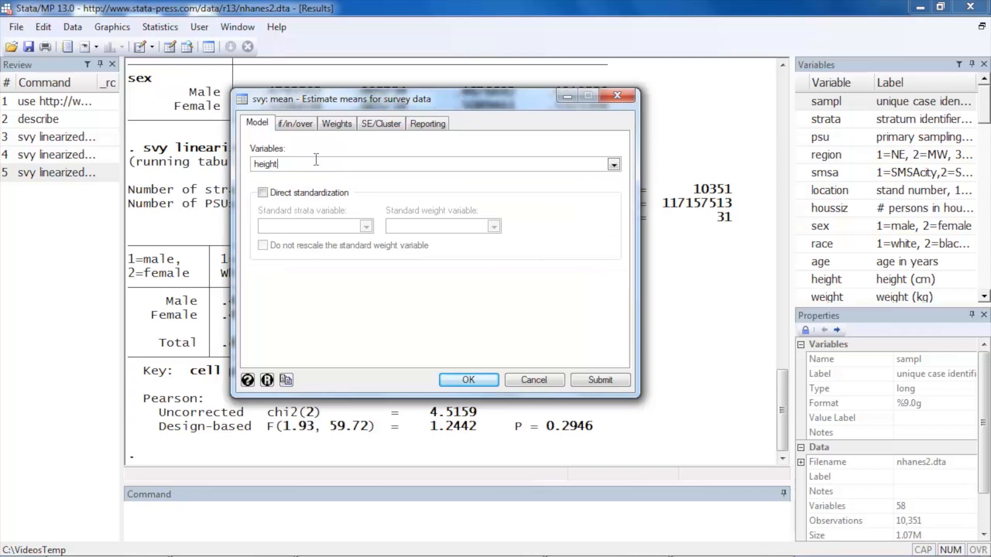
left_click(295, 123)
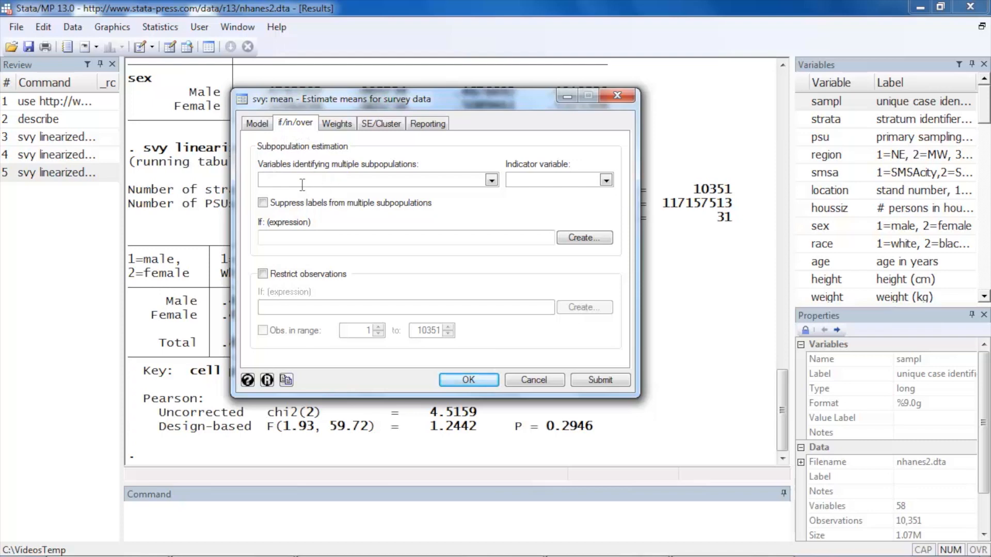
left_click(491, 179)
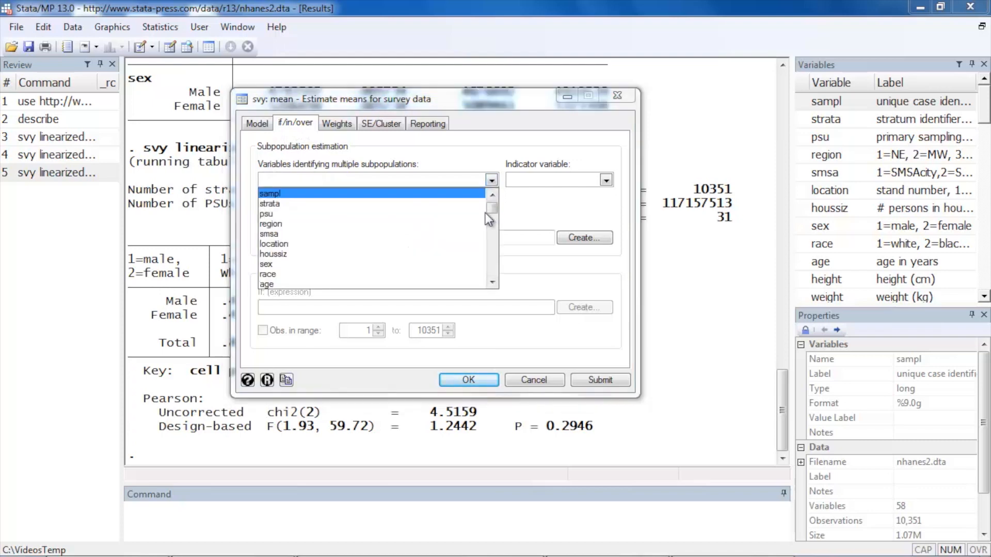
left_click(266, 264)
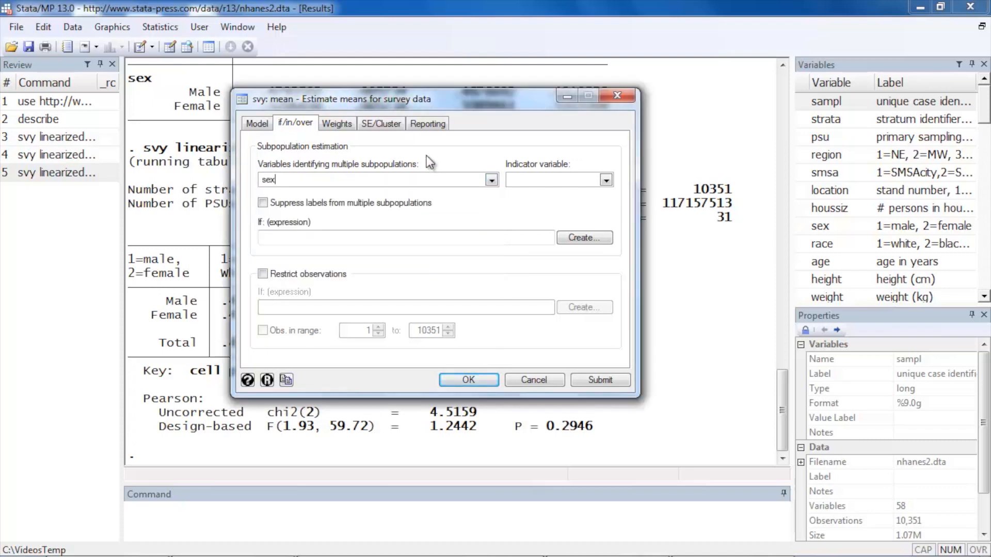
left_click(467, 380)
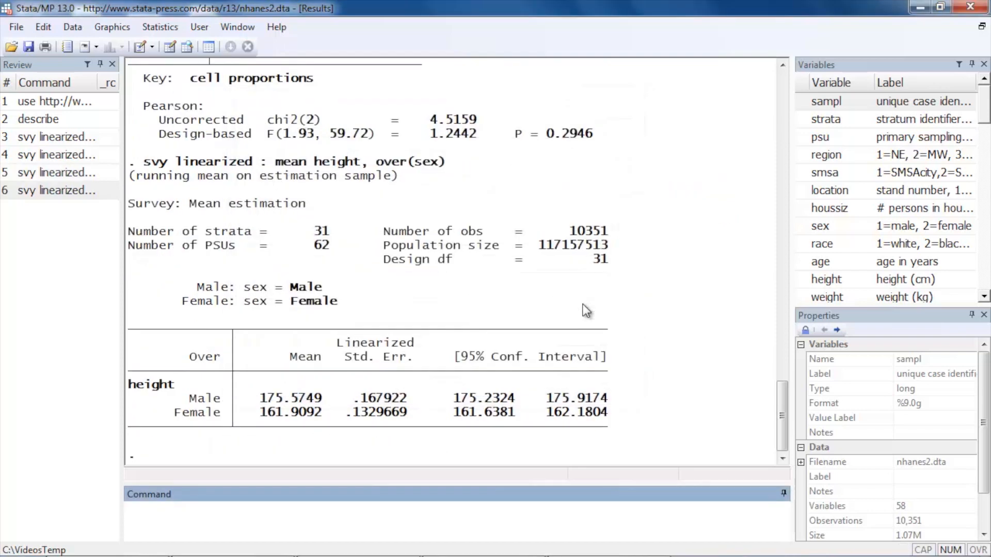
double_click(290, 397)
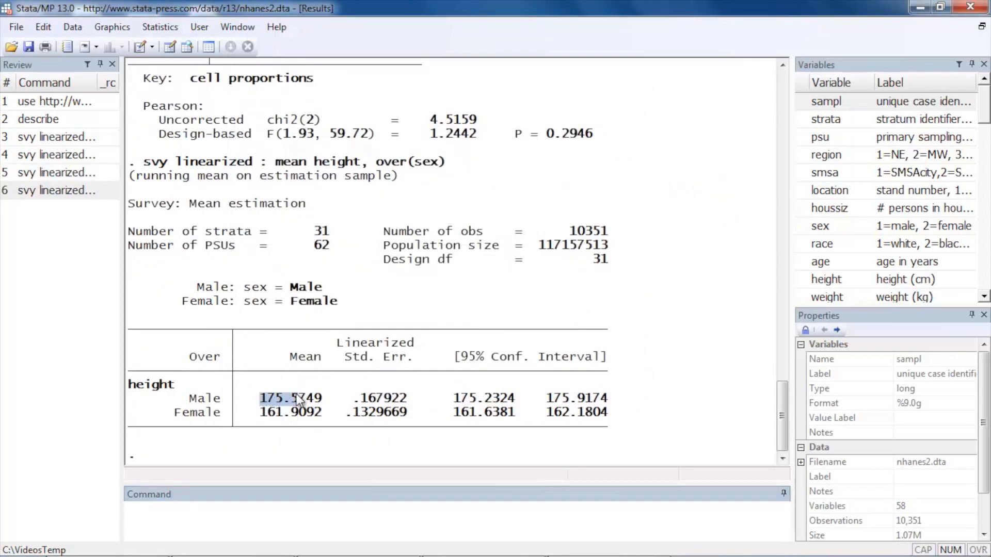
left_click(291, 411)
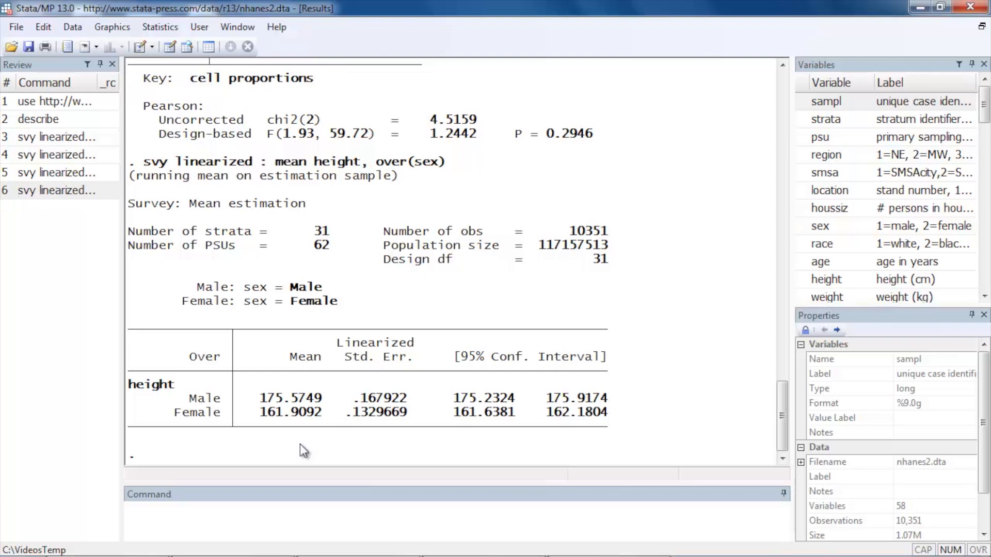
- Regress bpsystol on age and weight with svy: regress, obtaining R-squared 0.3048
left_click(160, 27)
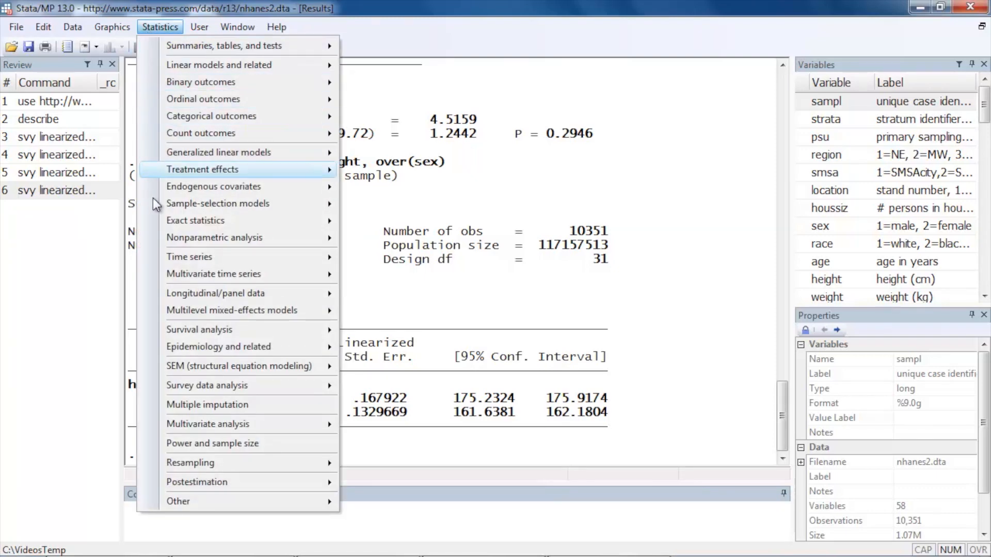
left_click(207, 386)
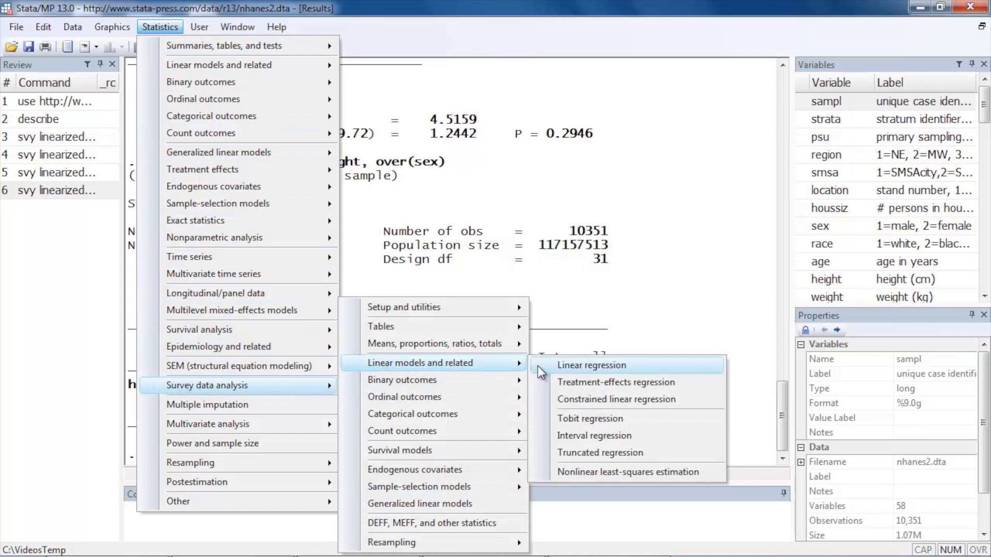
left_click(591, 365)
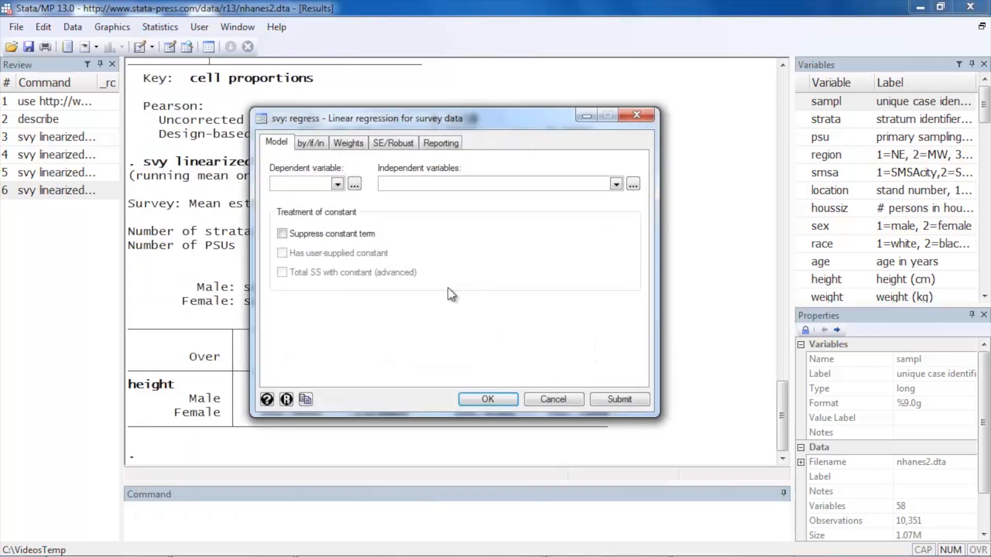
left_click(338, 183)
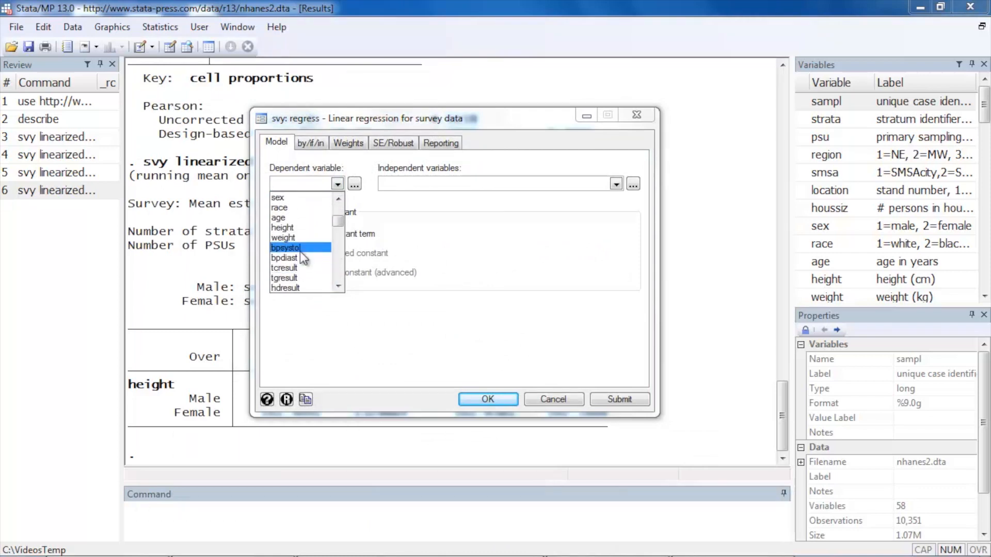
left_click(285, 247)
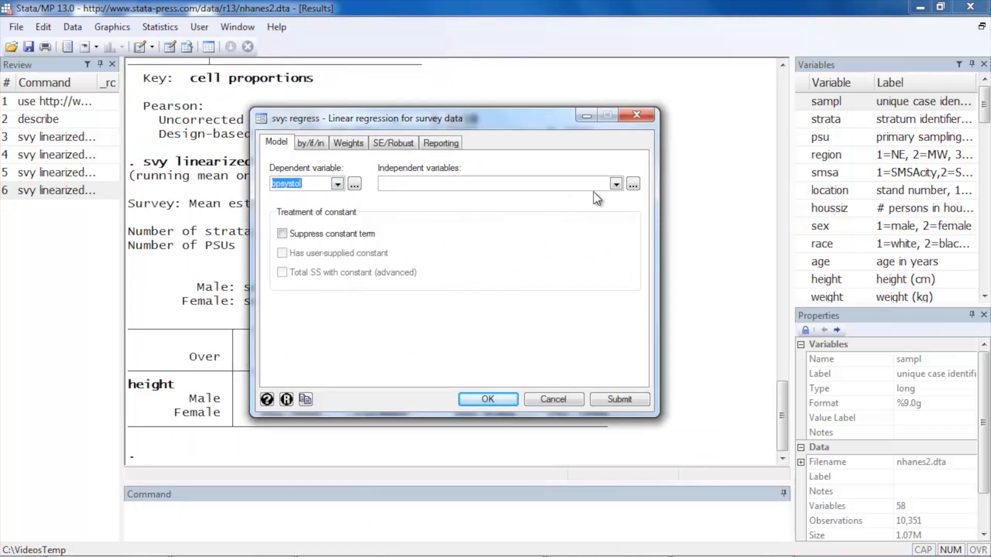
left_click(615, 184)
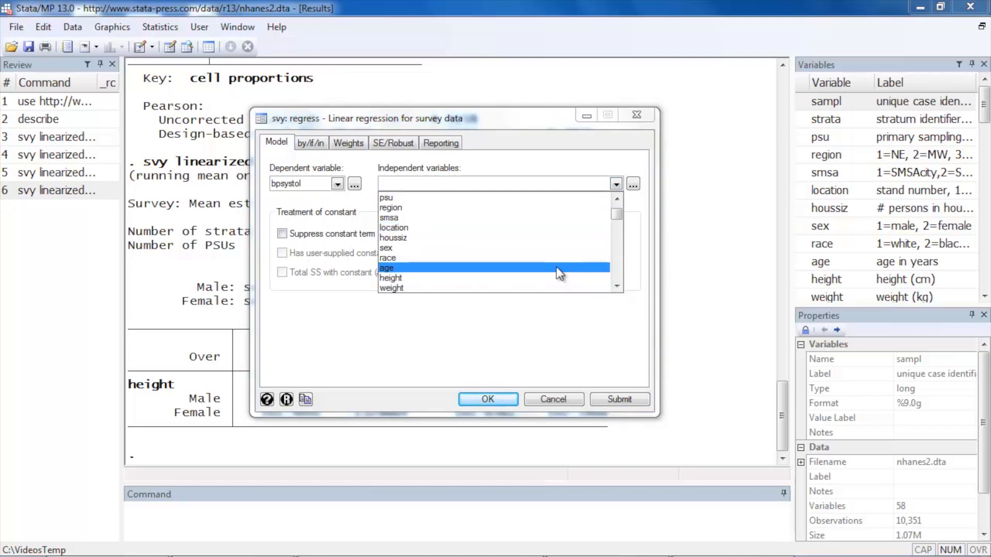
left_click(392, 288)
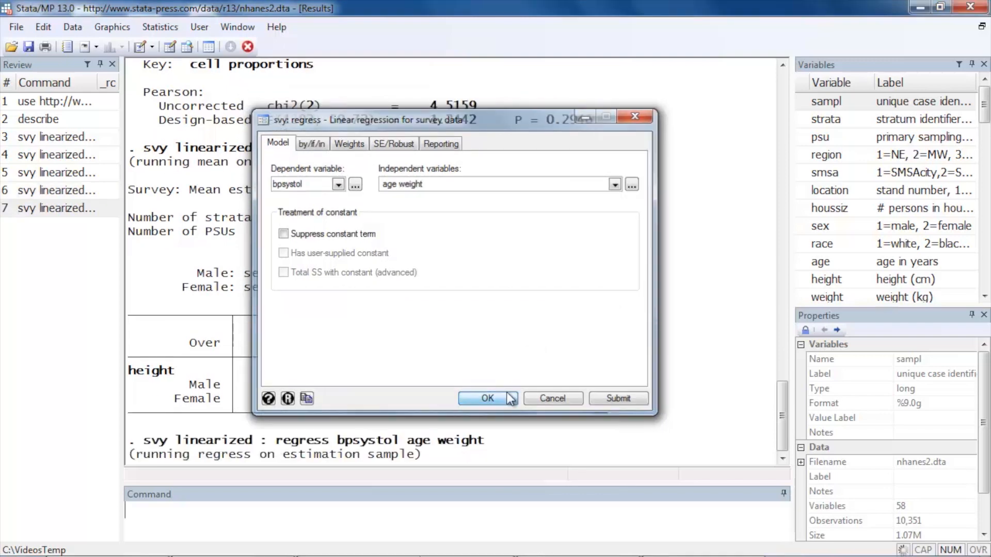
left_click(487, 398)
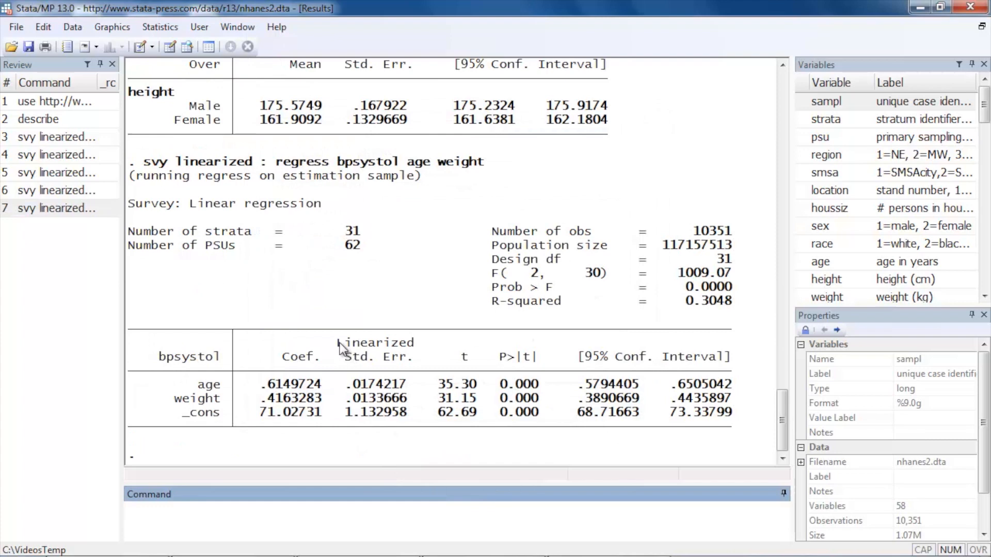
double_click(375, 343)
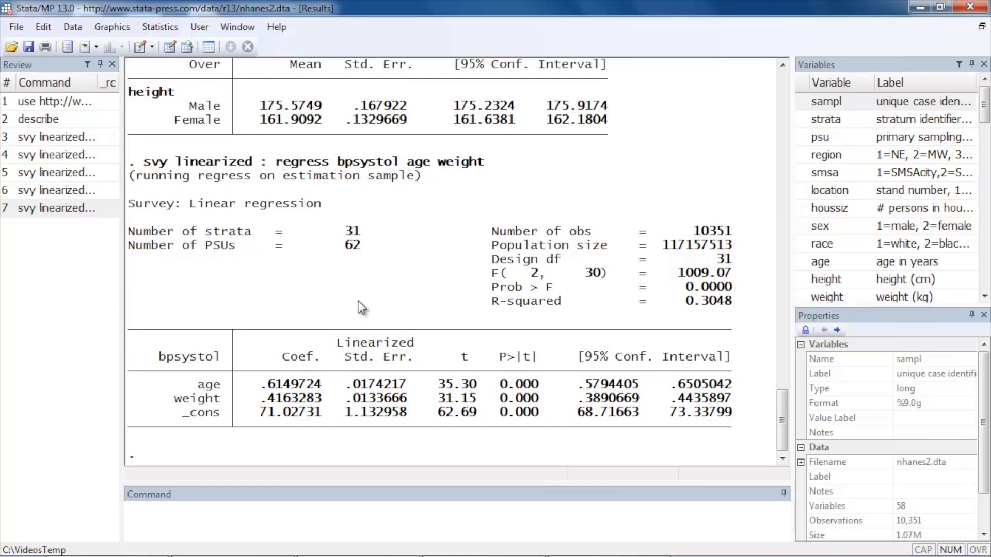
mouse_move(215, 146)
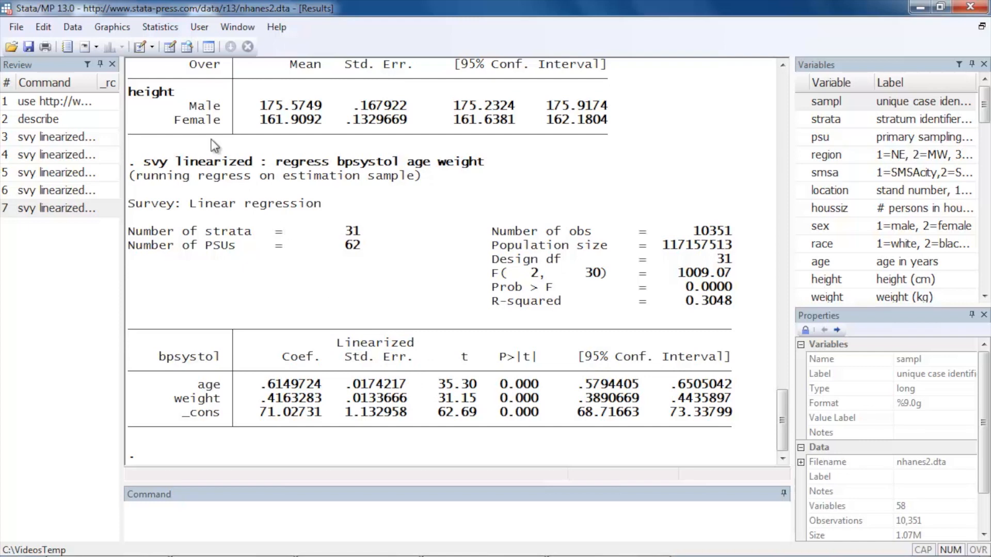
left_click(159, 26)
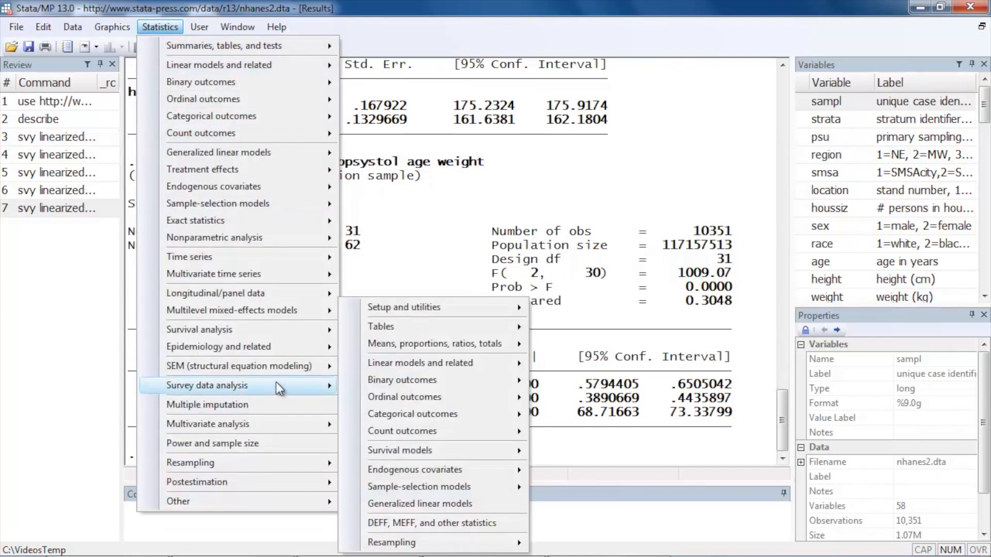
mouse_move(402, 380)
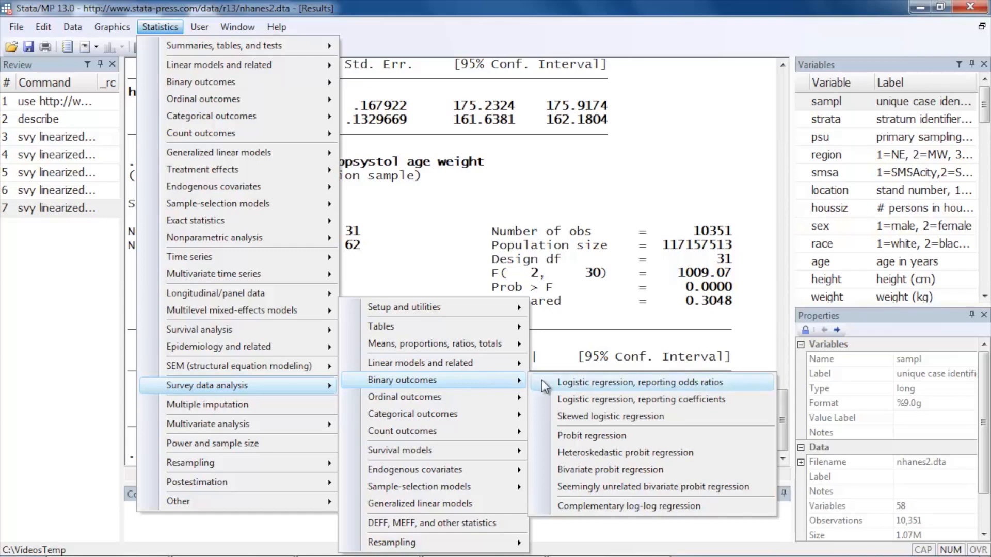
- Run svy: logistic of diabetes on age and weight, giving odds ratios 1.061 and 1.019
left_click(640, 382)
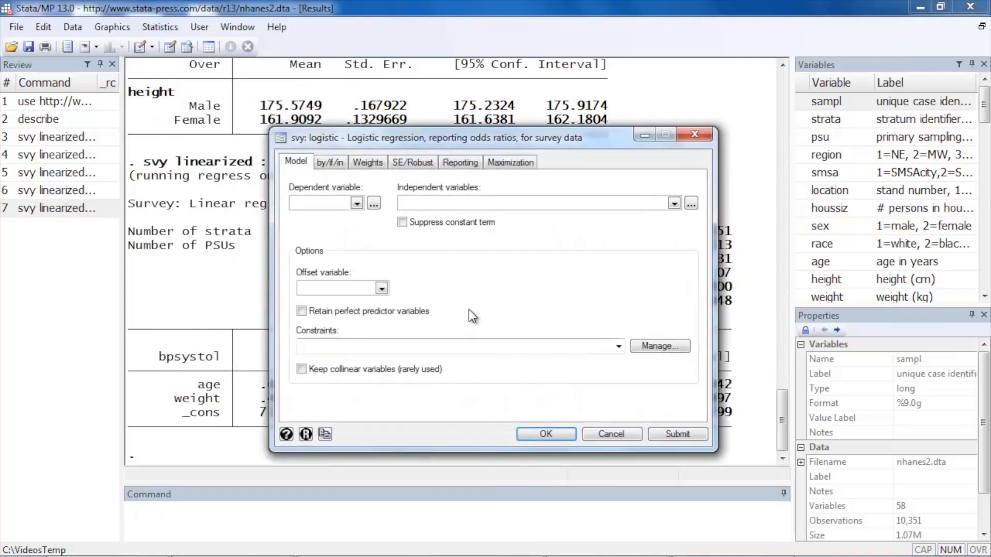
left_click(355, 203)
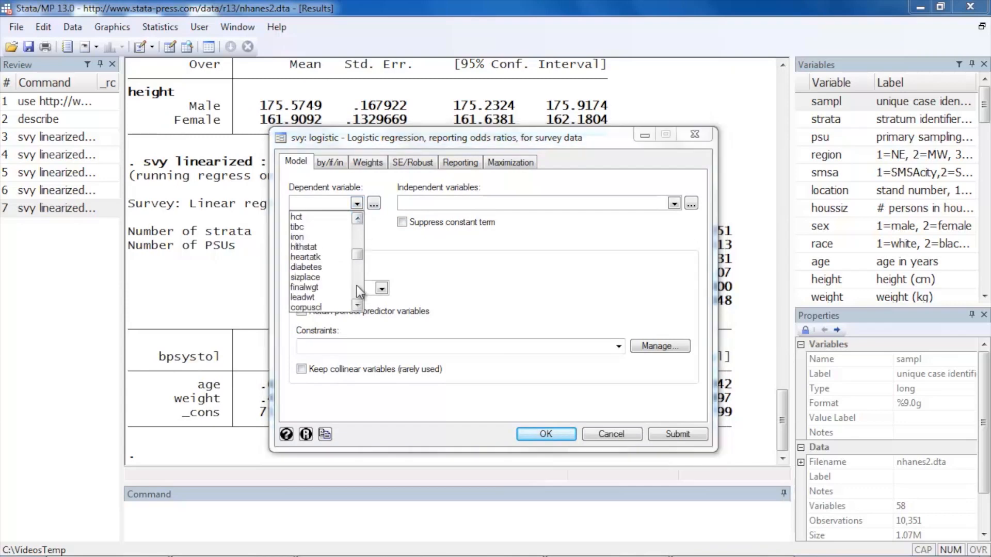
left_click(306, 267)
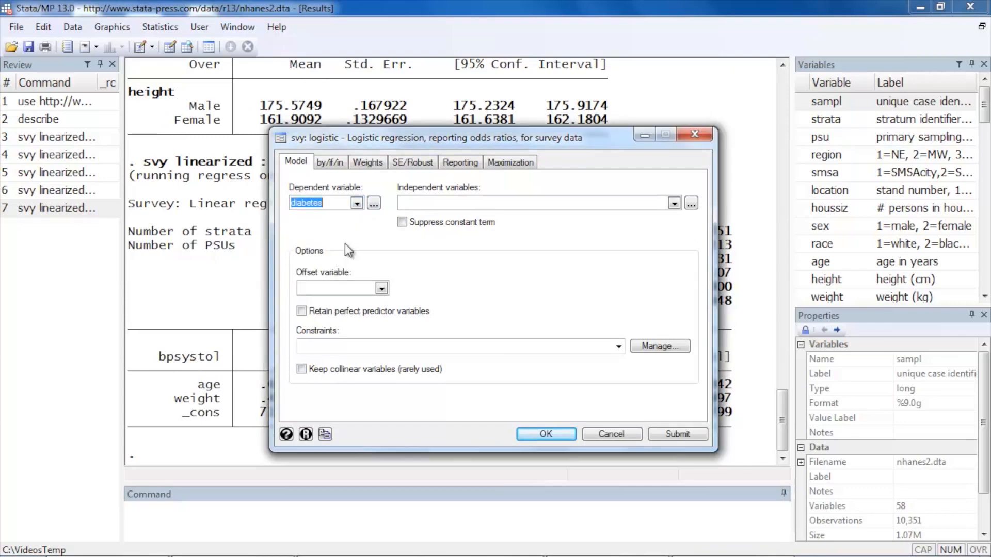
left_click(674, 203)
type("age weight")
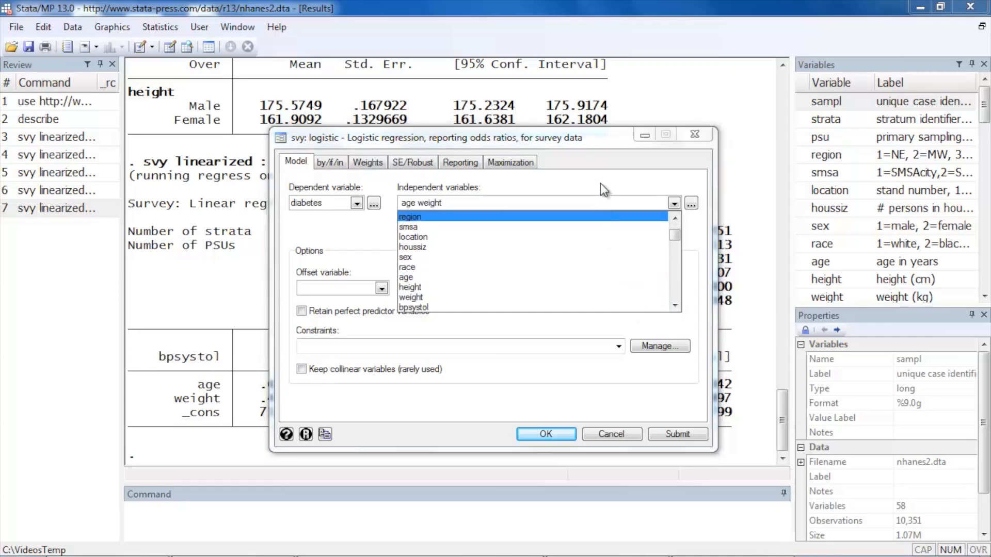
left_click(546, 434)
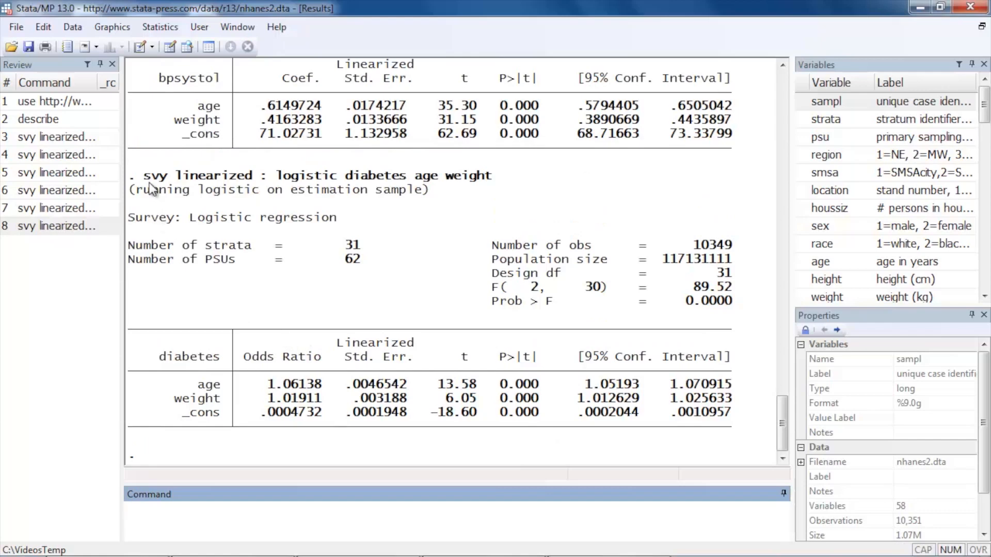
mouse_move(343, 338)
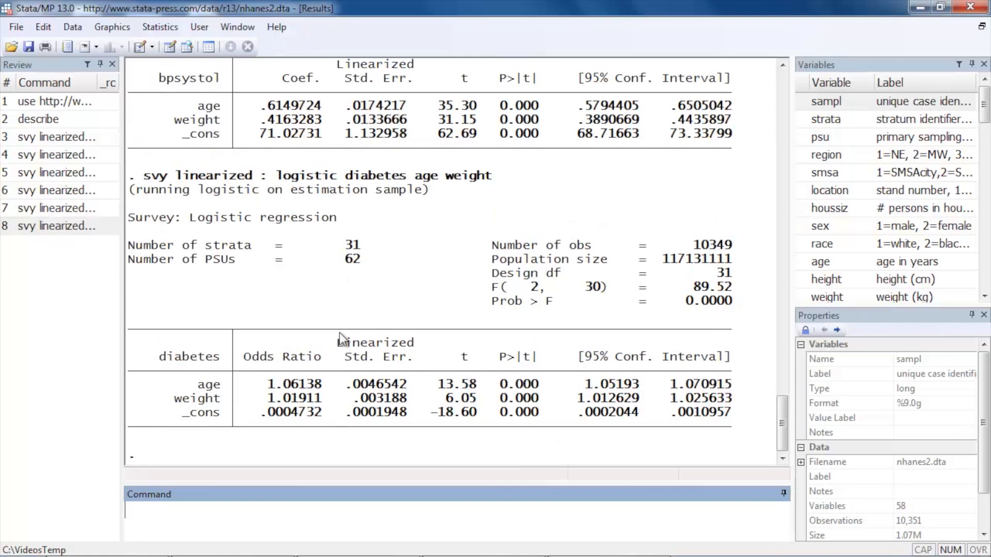
double_click(375, 343)
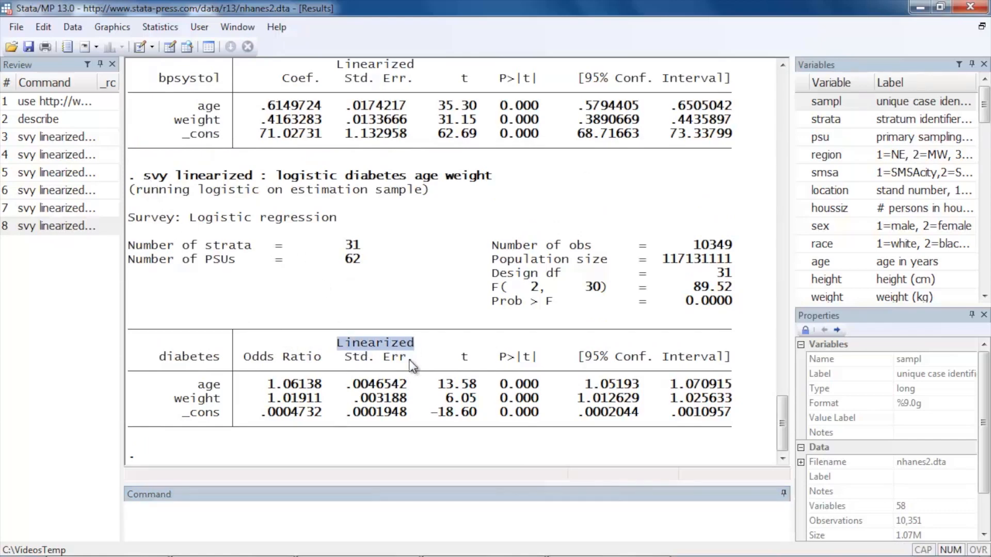